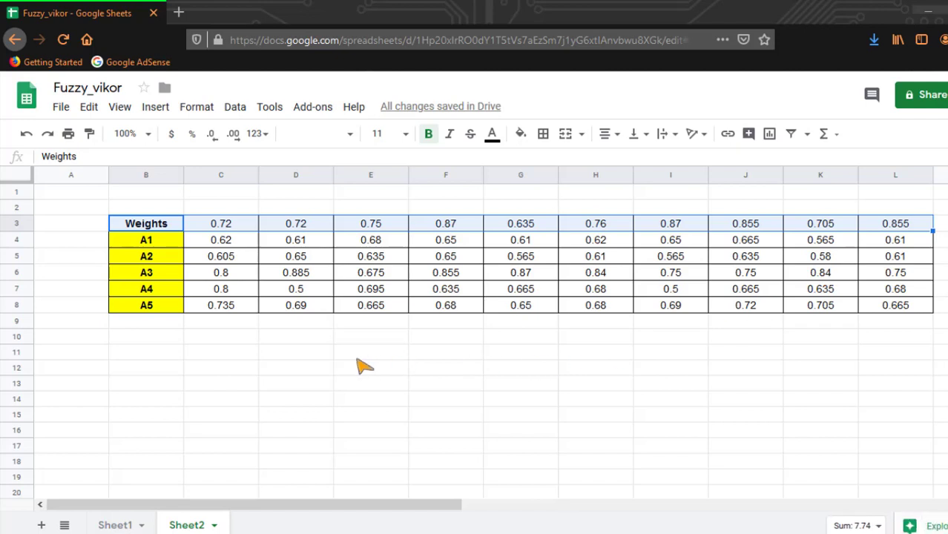
pyautogui.moveTo(171, 356)
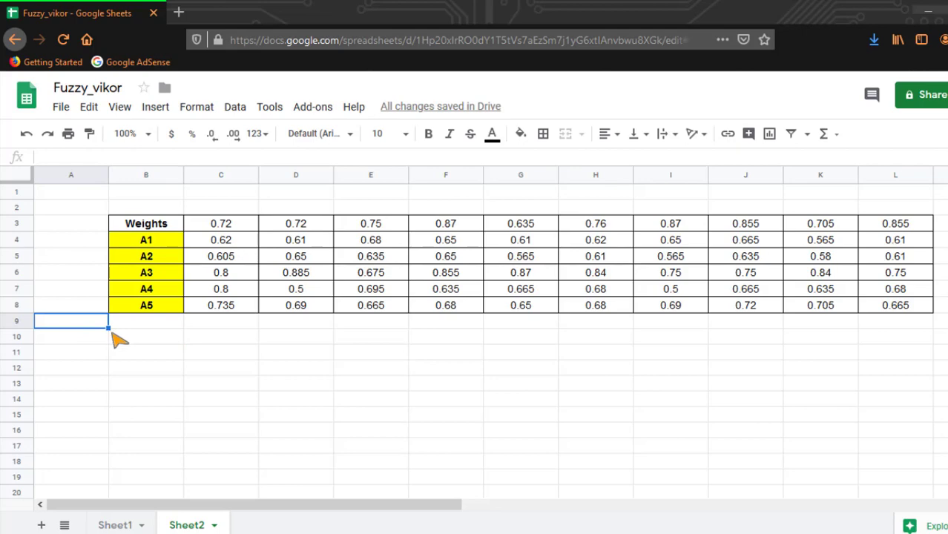
# Enter the 'Best and worst sol' heading and the f*j and f-j row labels.
pyautogui.write('Best and wor')
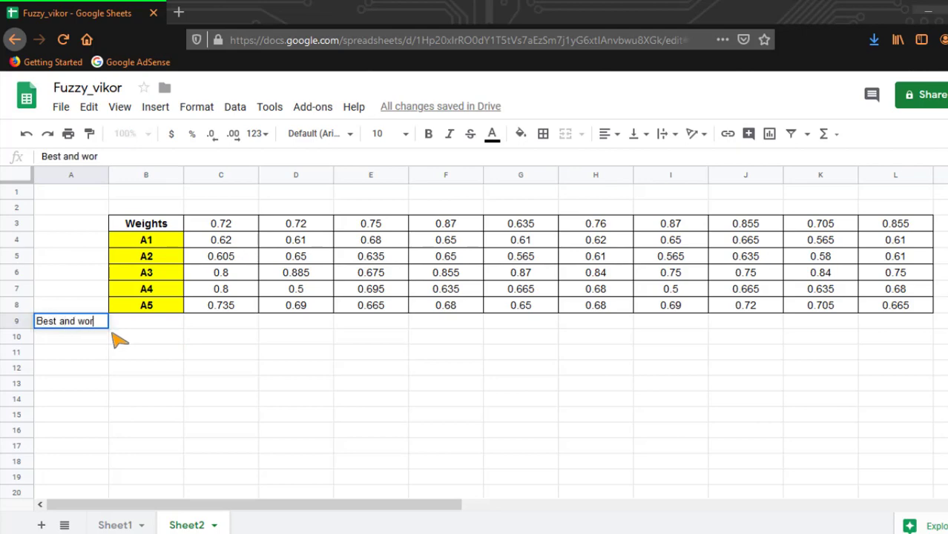
pyautogui.write('st sol')
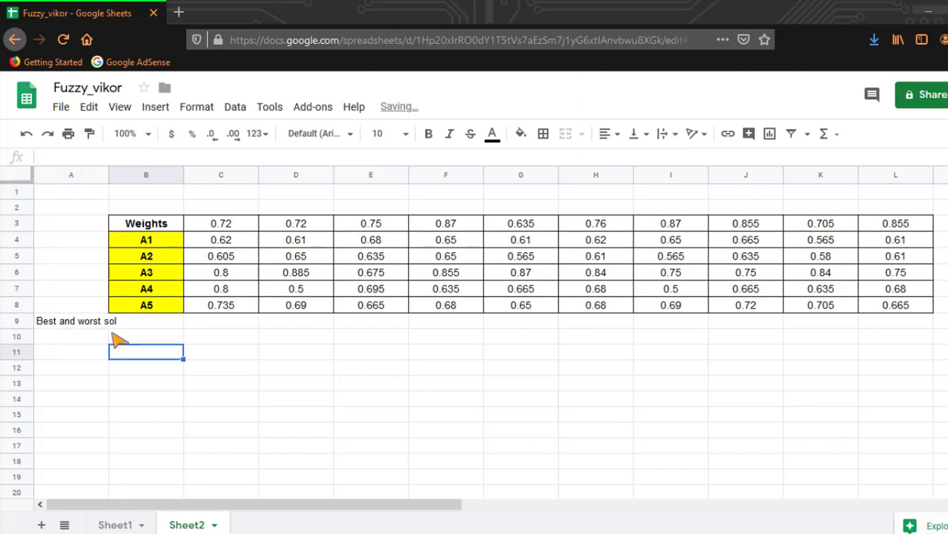
pyautogui.write('fj')
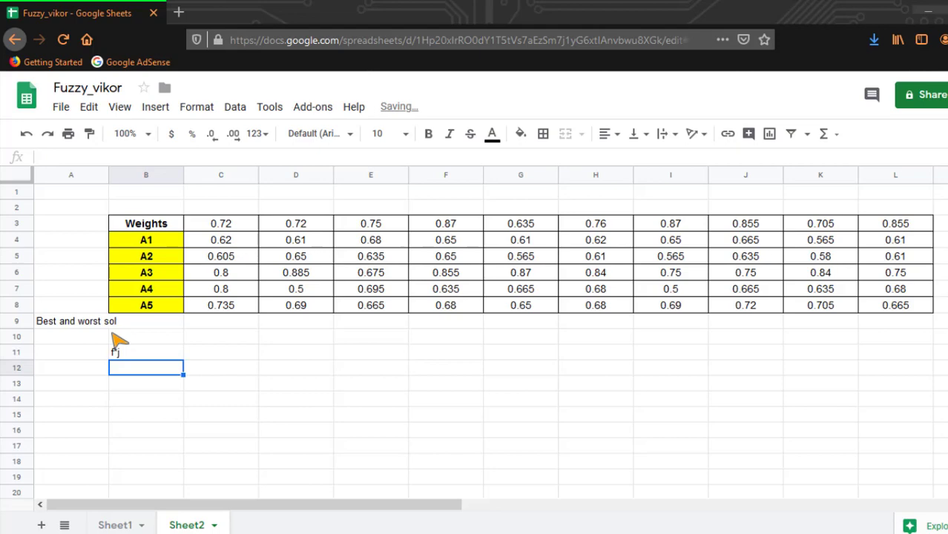
pyautogui.write('f*j')
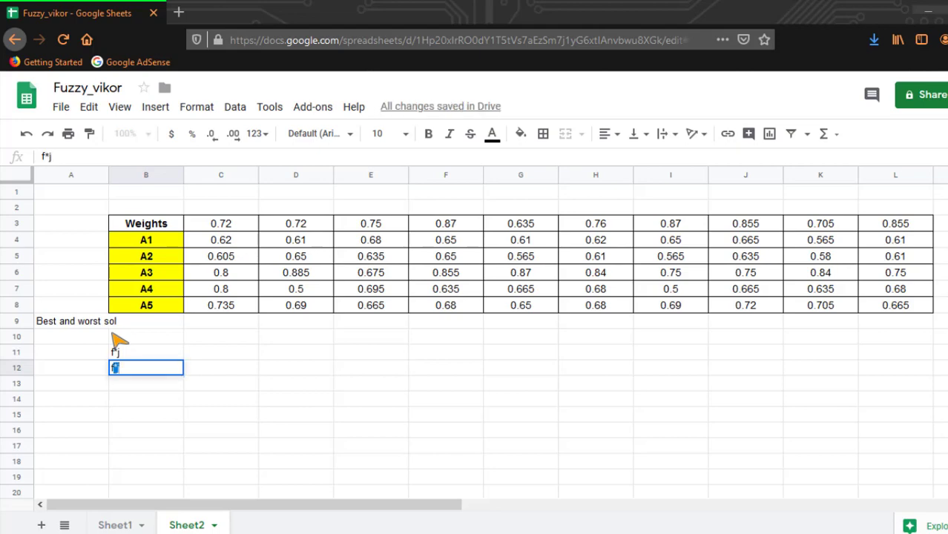
pyautogui.write('f-j')
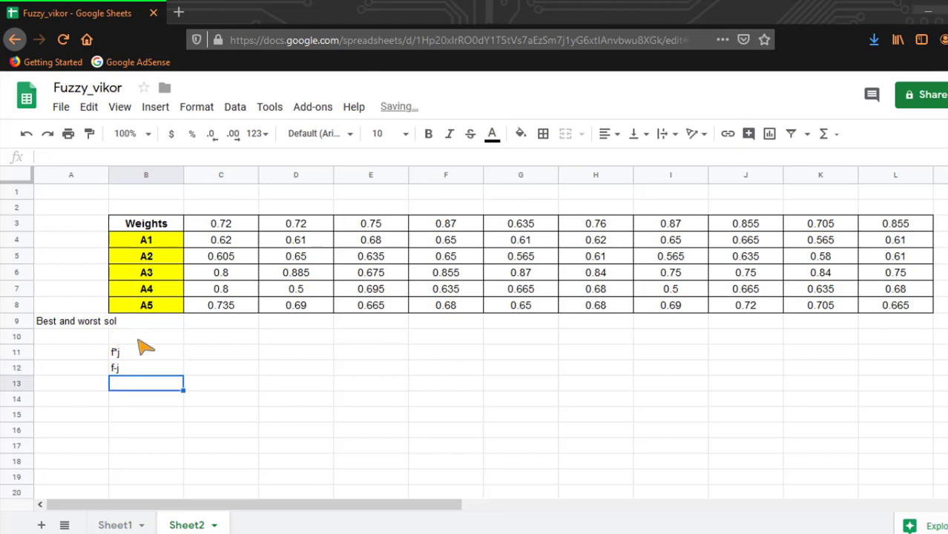
# Make the f*j and f-j labels bold with an orange fill.
pyautogui.moveTo(146, 351); pyautogui.dragTo(145, 368)
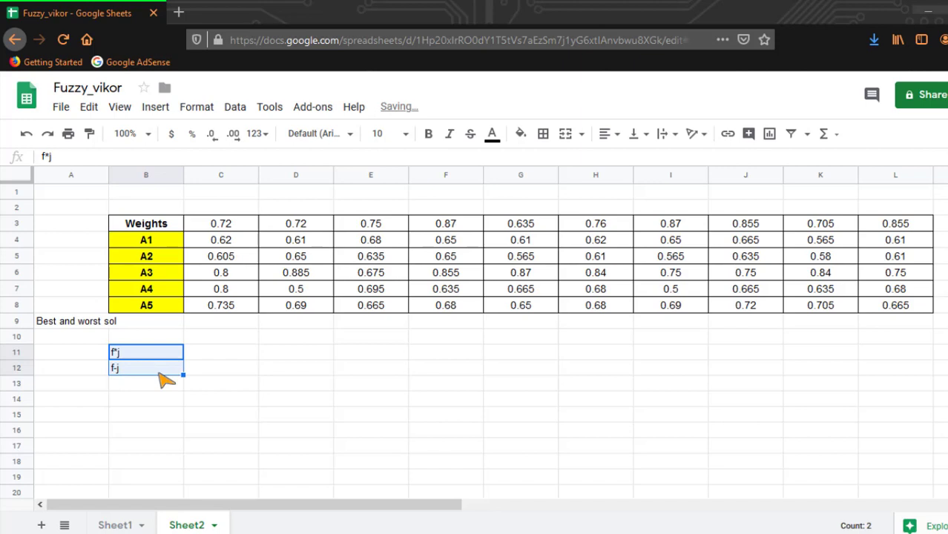
pyautogui.click(604, 133)
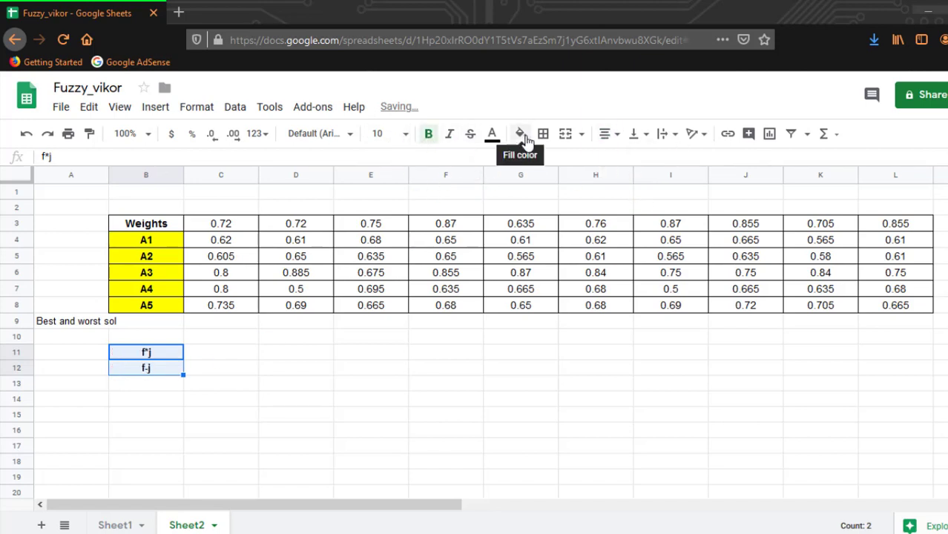
pyautogui.click(519, 134)
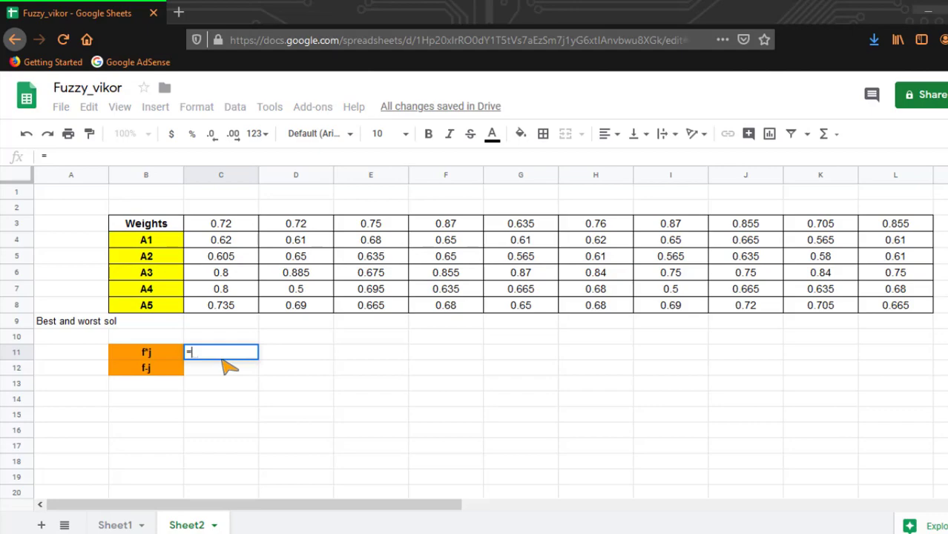
# Enter =max(C4:C8) in C11 for the f*j row.
pyautogui.write('=max(C4:C8')
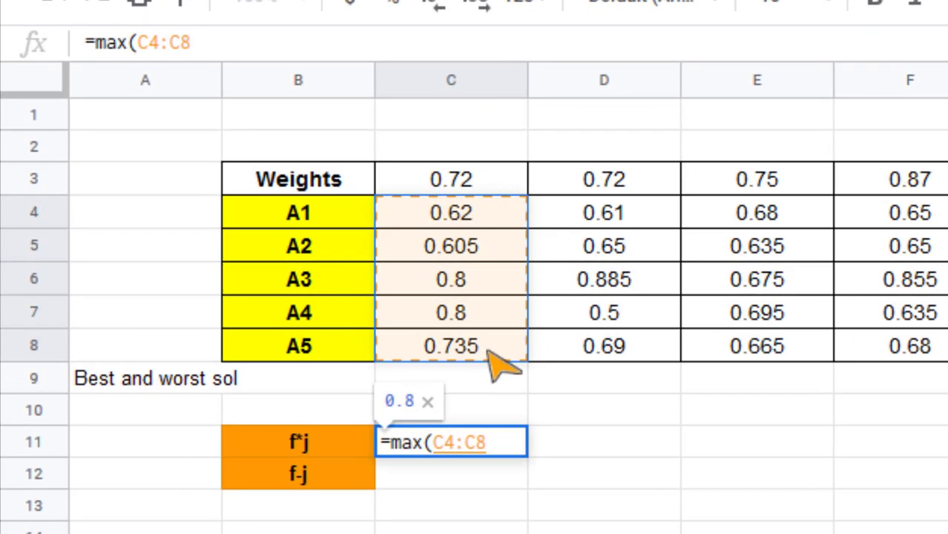
pyautogui.write(')')
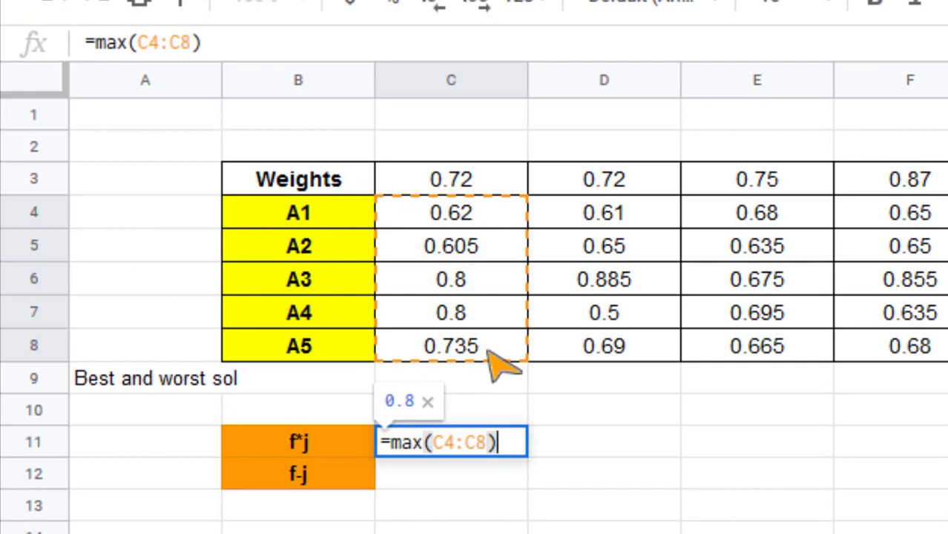
pyautogui.press('enter')
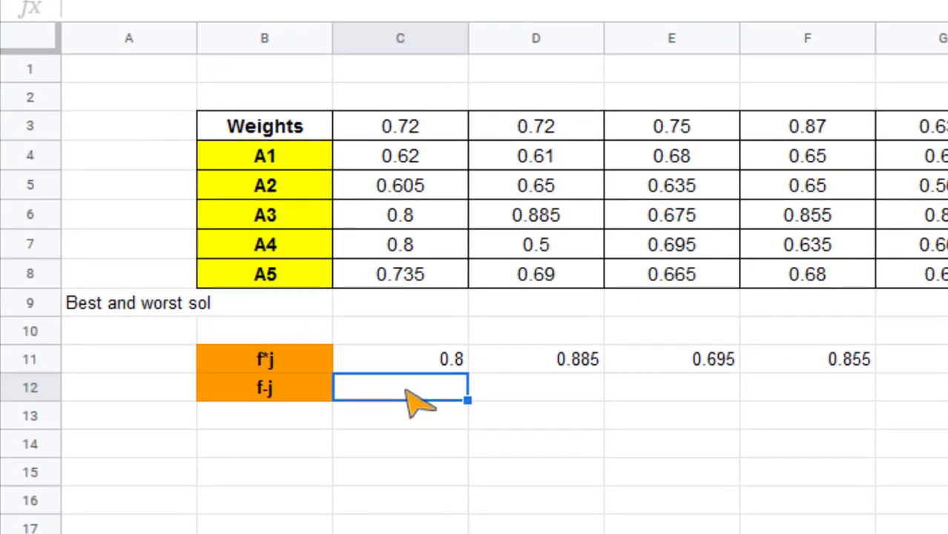
# Enter =min(C4:C8) in C12 and fill the rows across to column L.
pyautogui.write('=min')
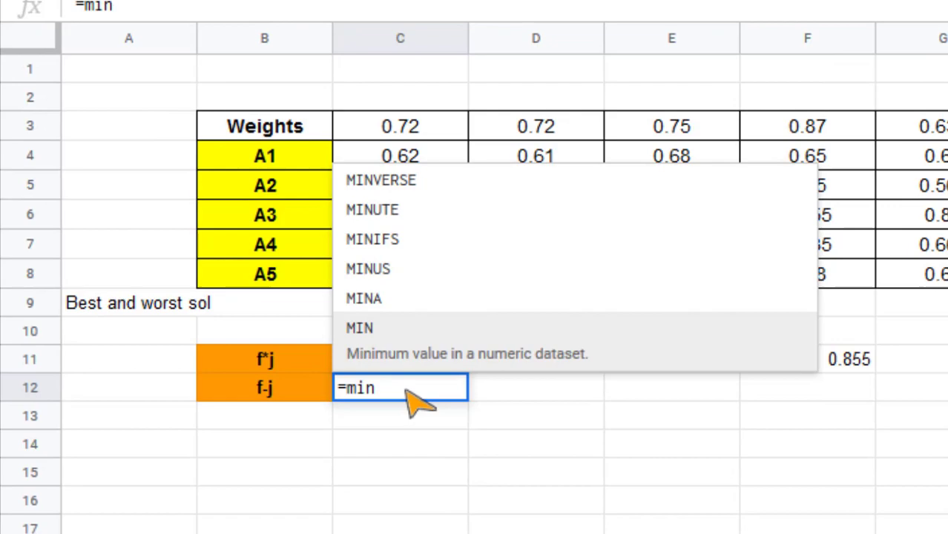
pyautogui.click(400, 155)
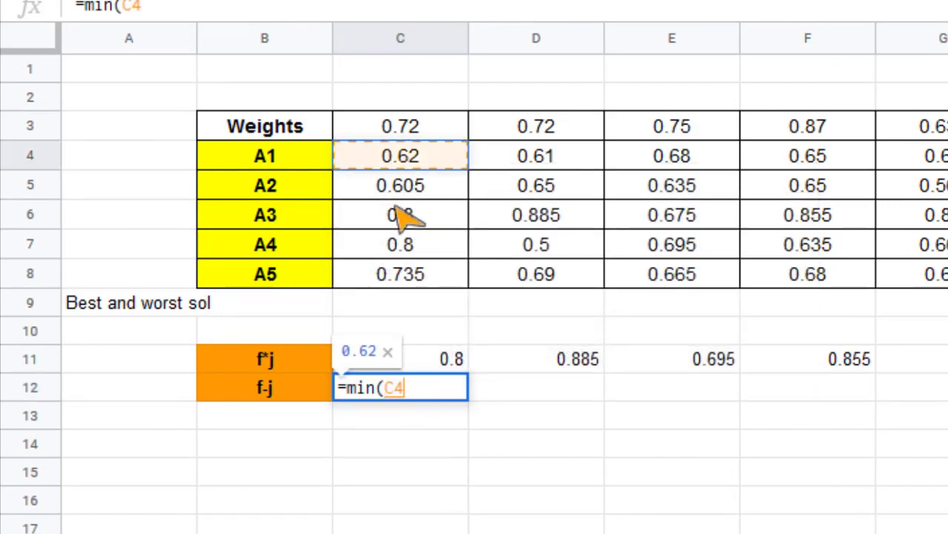
pyautogui.moveTo(400, 156); pyautogui.dragTo(401, 274)
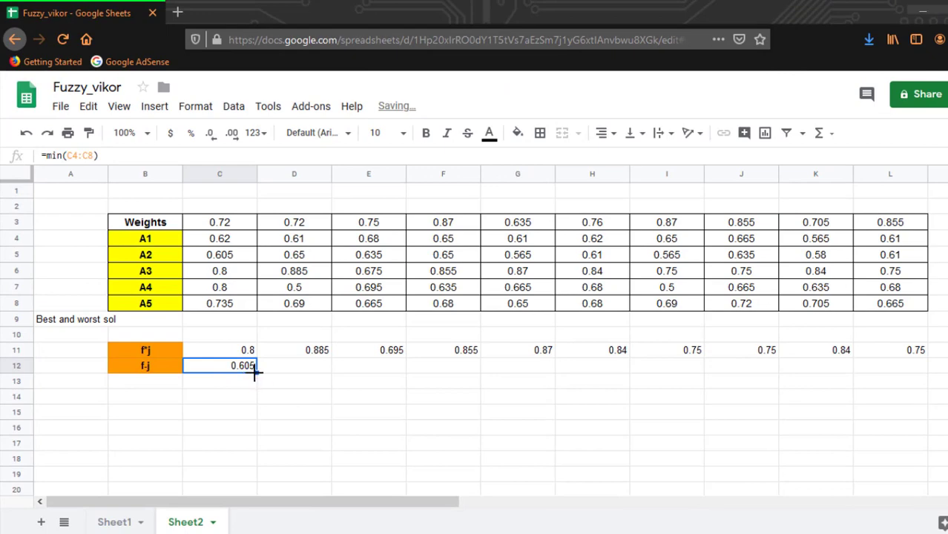
pyautogui.moveTo(247, 365); pyautogui.dragTo(916, 365)
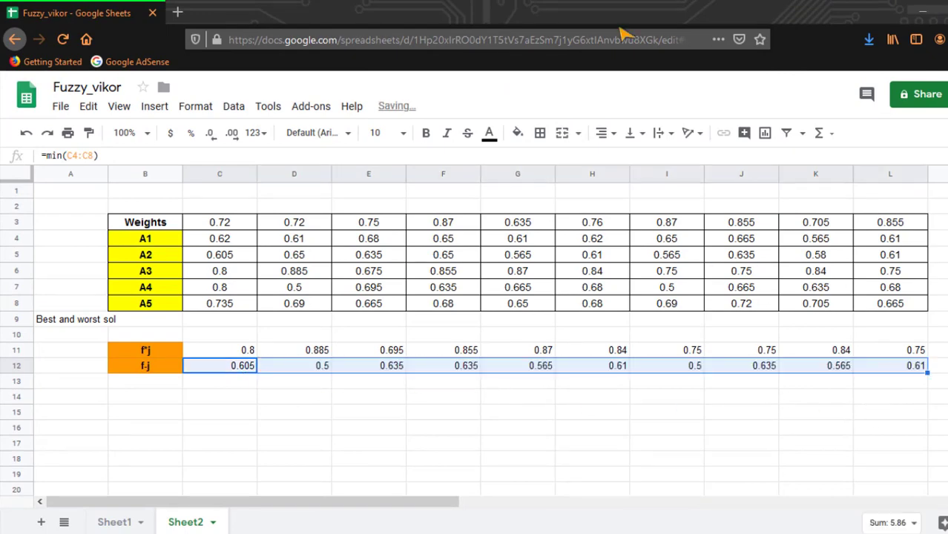
pyautogui.click(146, 349)
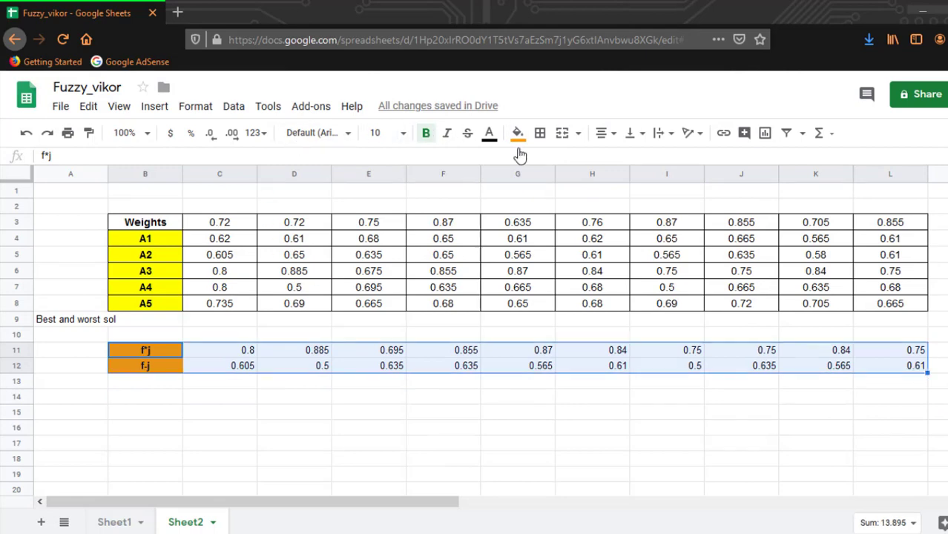
# Apply All borders to the f*j and f-j rows B11:L12.
pyautogui.click(539, 133)
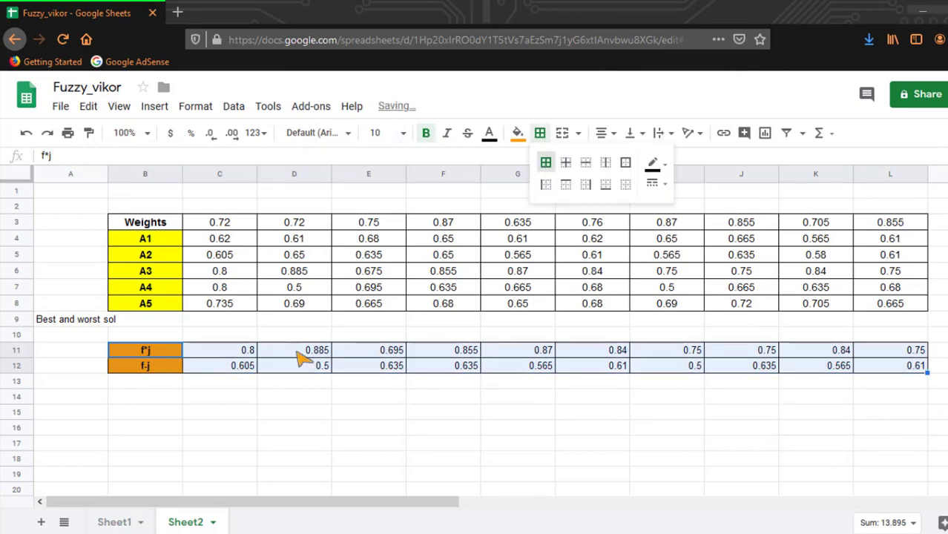
pyautogui.click(219, 413)
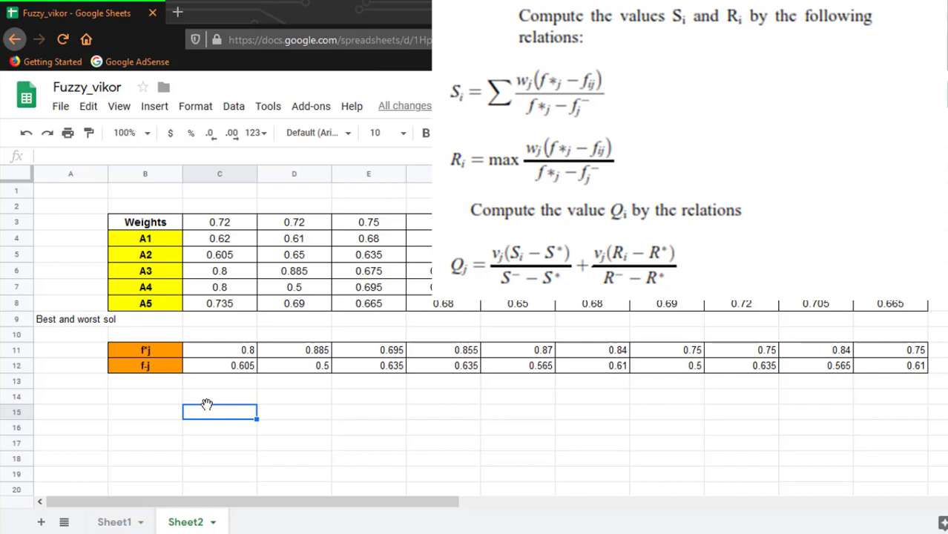
# Enter =(C3*(C11-C4)/(C11-C12)) in C14, returning 0.6646153846.
pyautogui.click(219, 396)
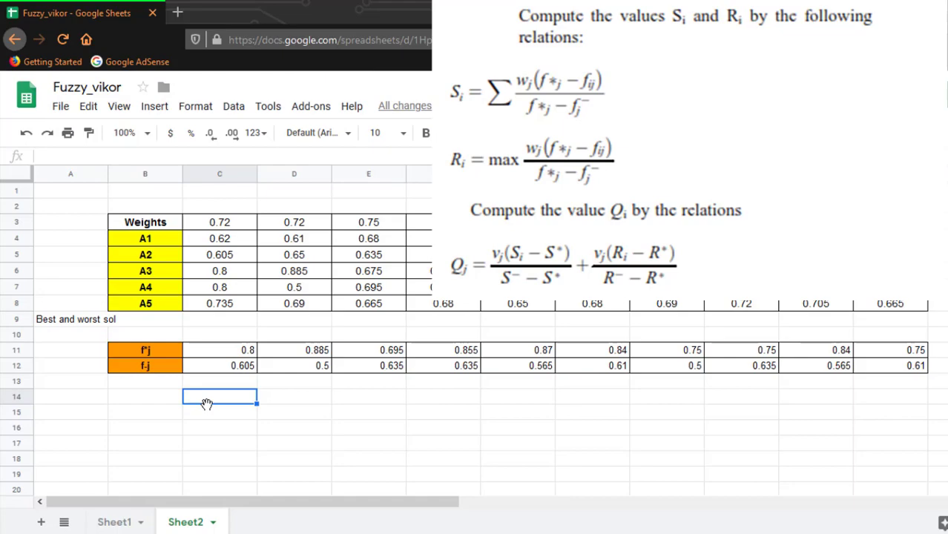
pyautogui.write('=')
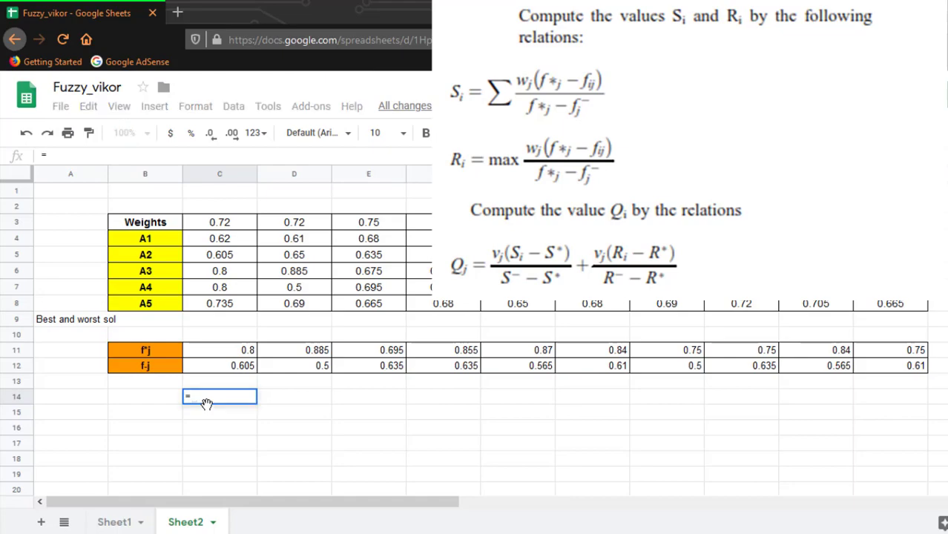
pyautogui.write('(')
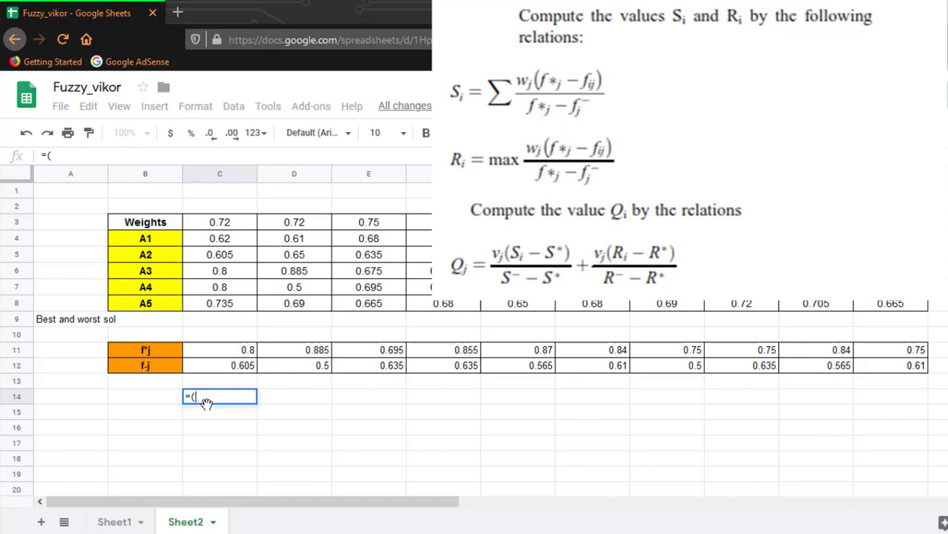
pyautogui.click(220, 221)
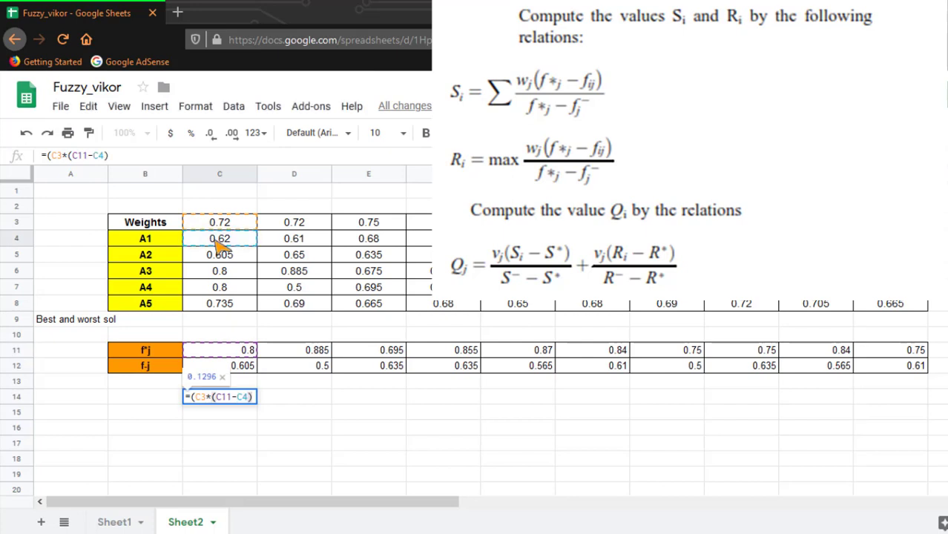
pyautogui.write('/(')
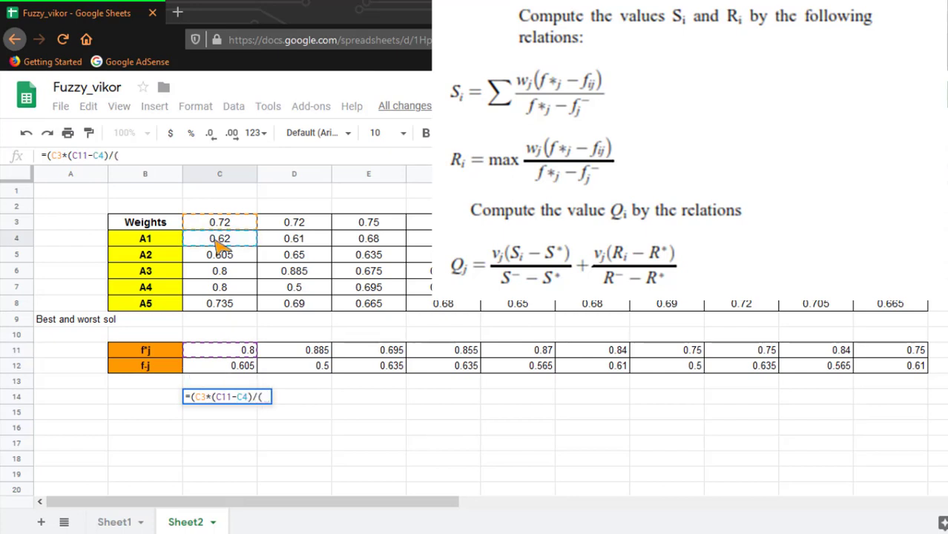
pyautogui.click(219, 349)
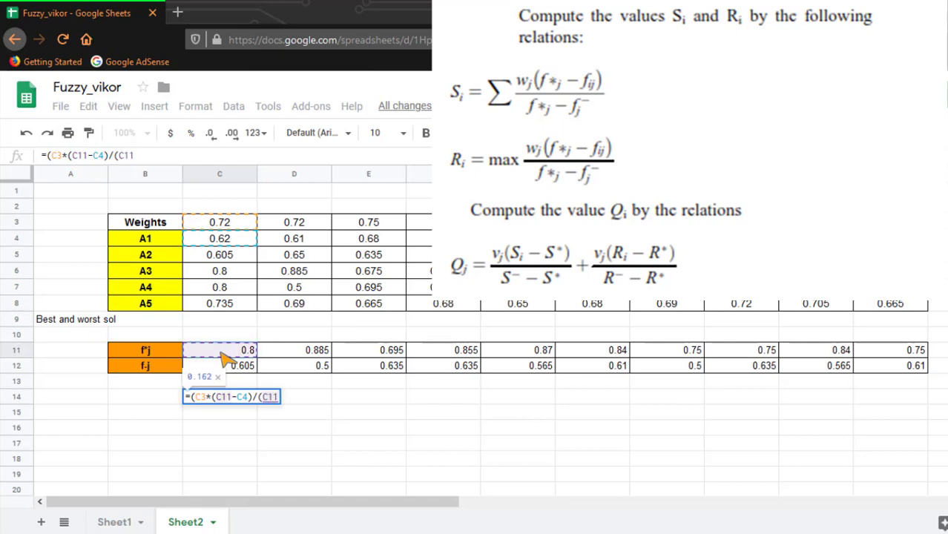
pyautogui.click(218, 365)
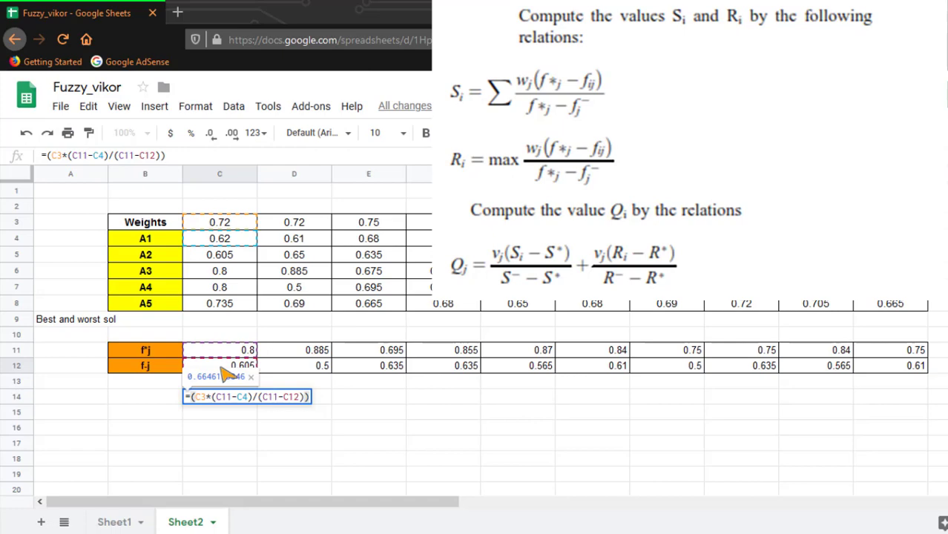
pyautogui.press('enter')
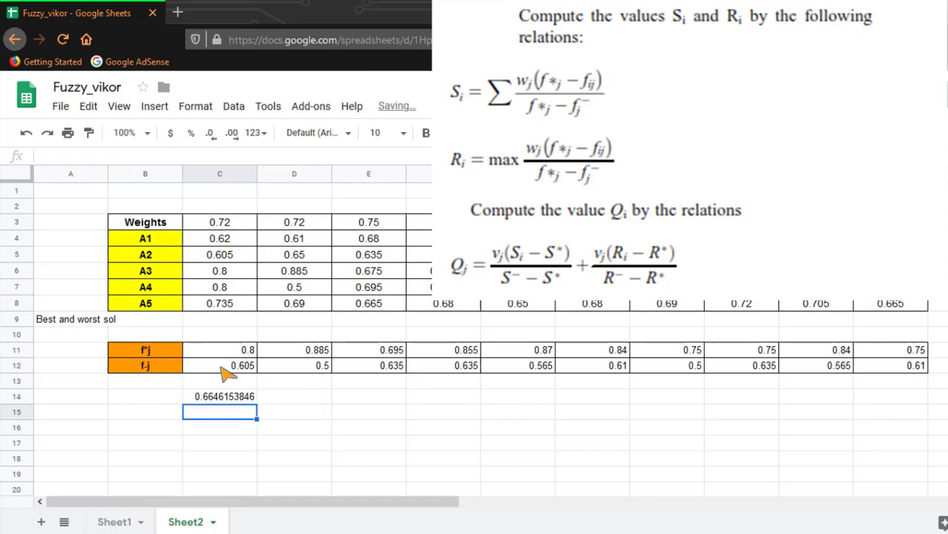
pyautogui.click(220, 395)
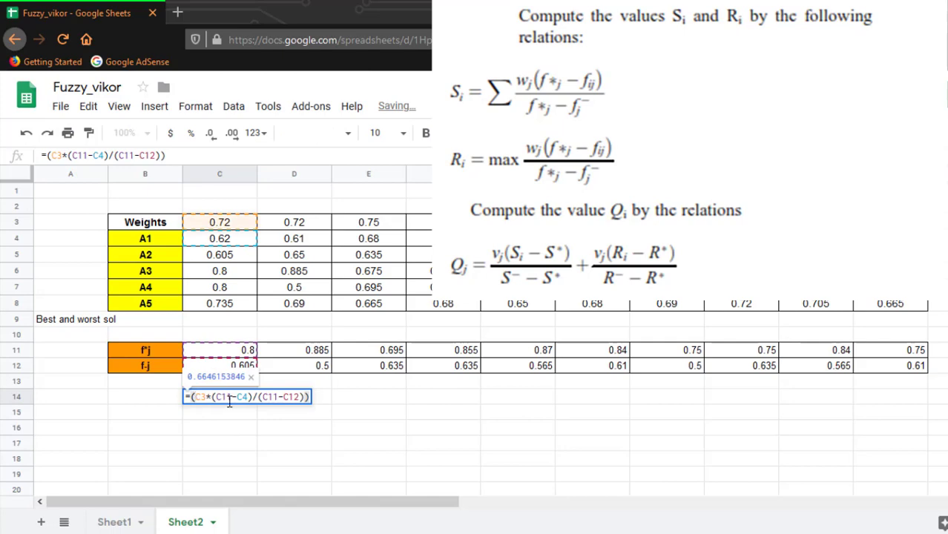
pyautogui.press('f4')
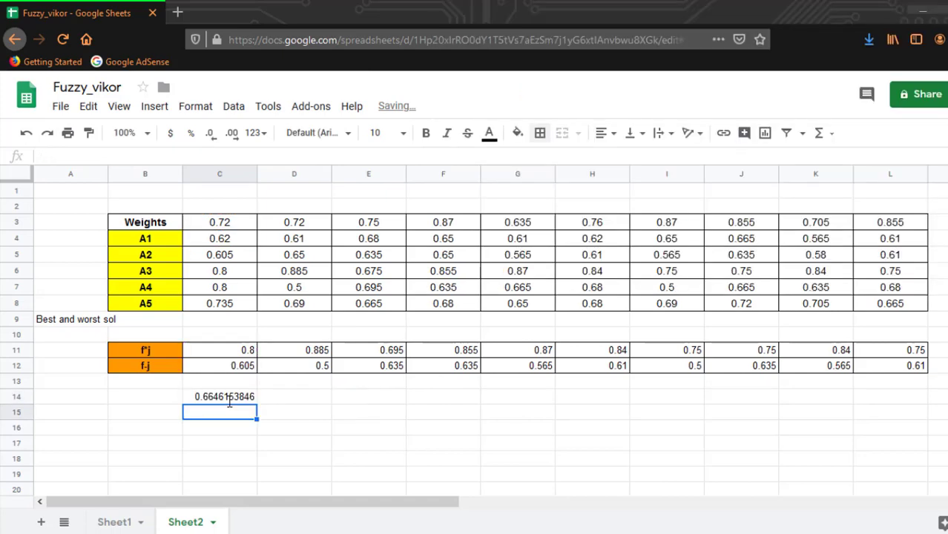
# Copy the absolute-reference distance formula across C14:L14 and fill each column to row 18.
pyautogui.click(219, 396)
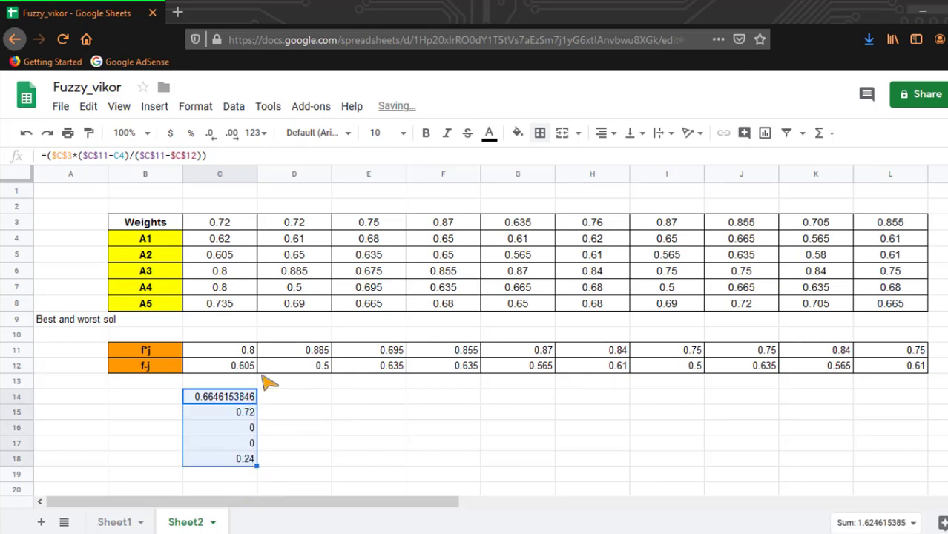
pyautogui.moveTo(245, 437)
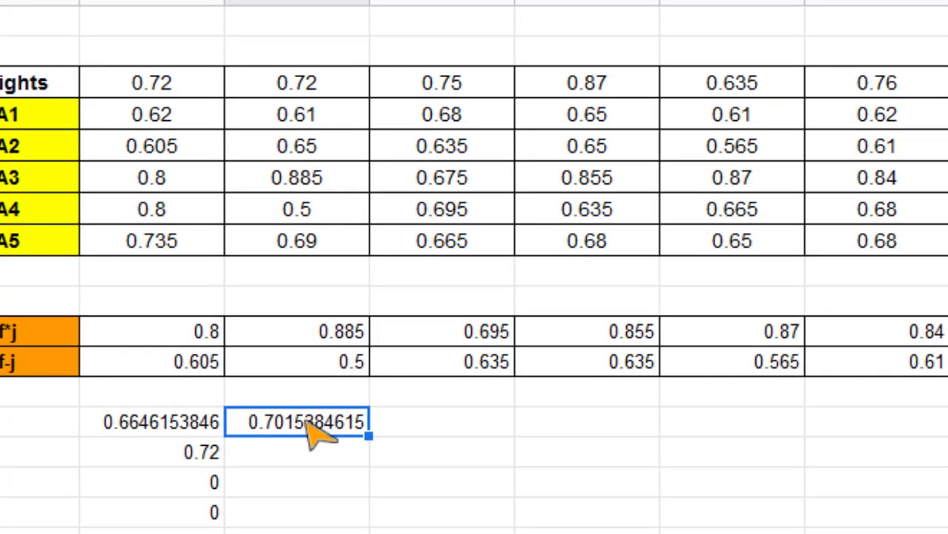
pyautogui.doubleClick(297, 423)
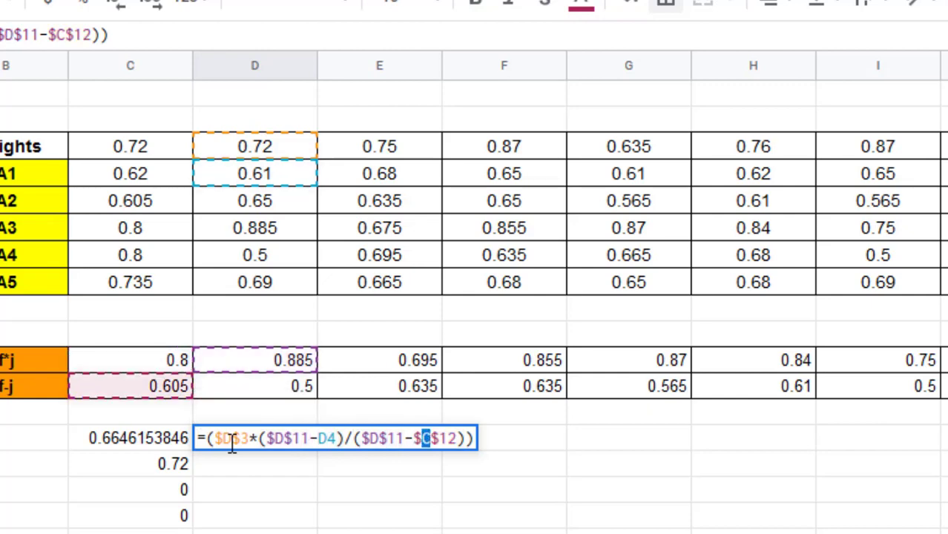
pyautogui.press('enter')
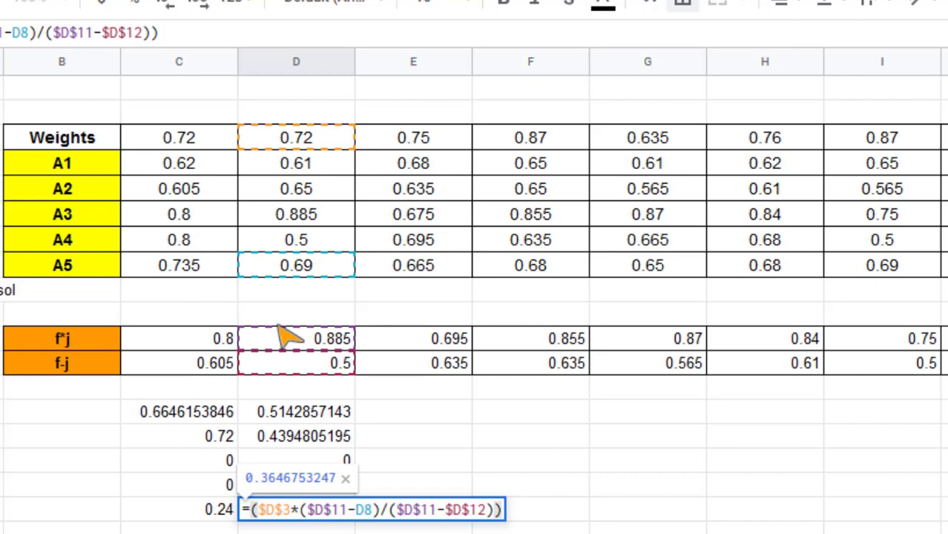
pyautogui.moveTo(334, 327)
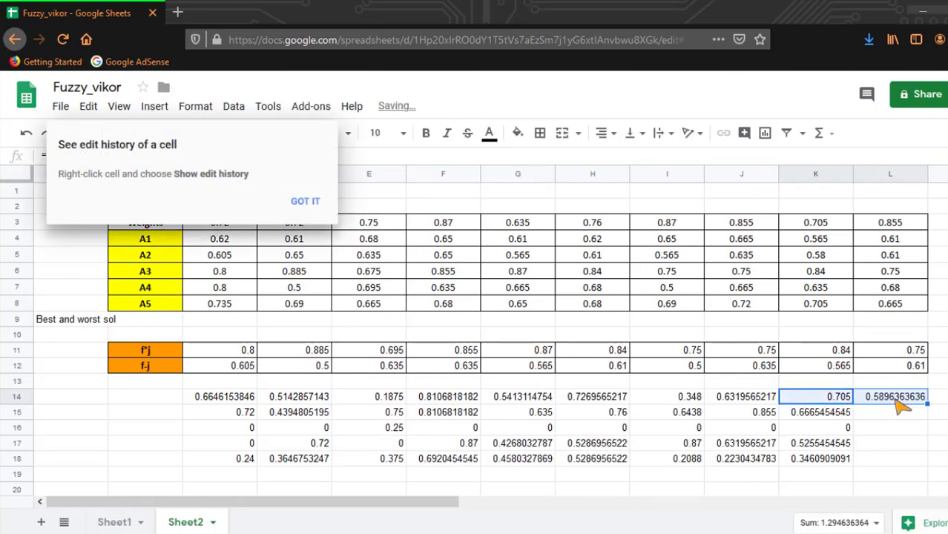
pyautogui.doubleClick(893, 396)
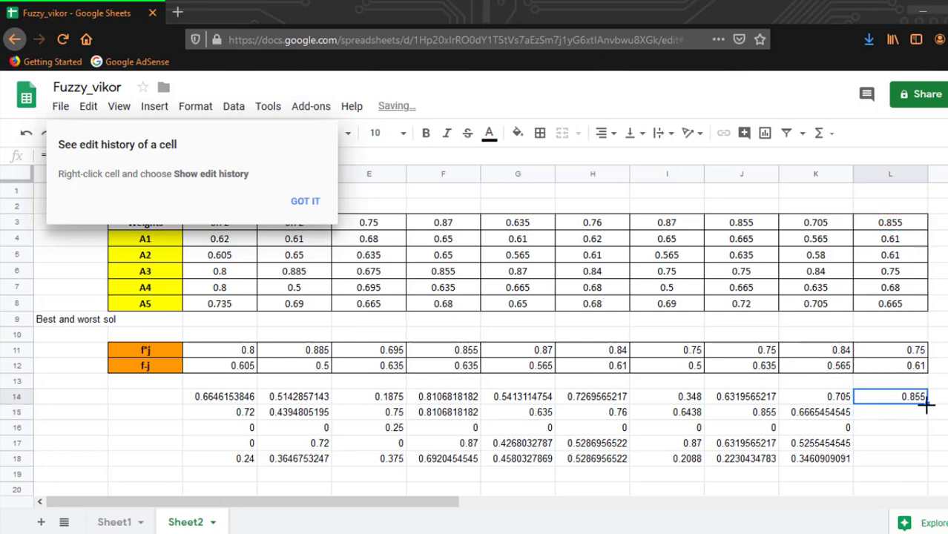
pyautogui.moveTo(889, 396); pyautogui.dragTo(889, 458)
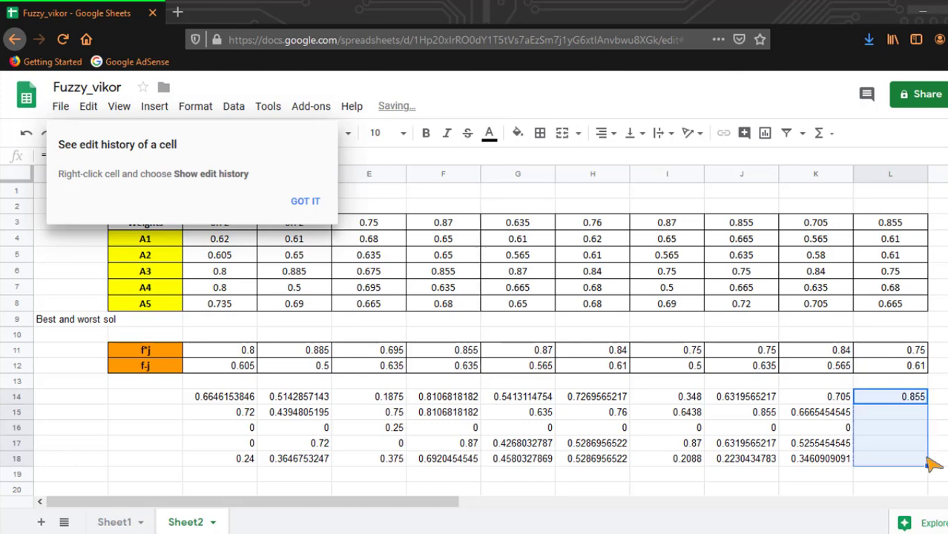
pyautogui.click(305, 201)
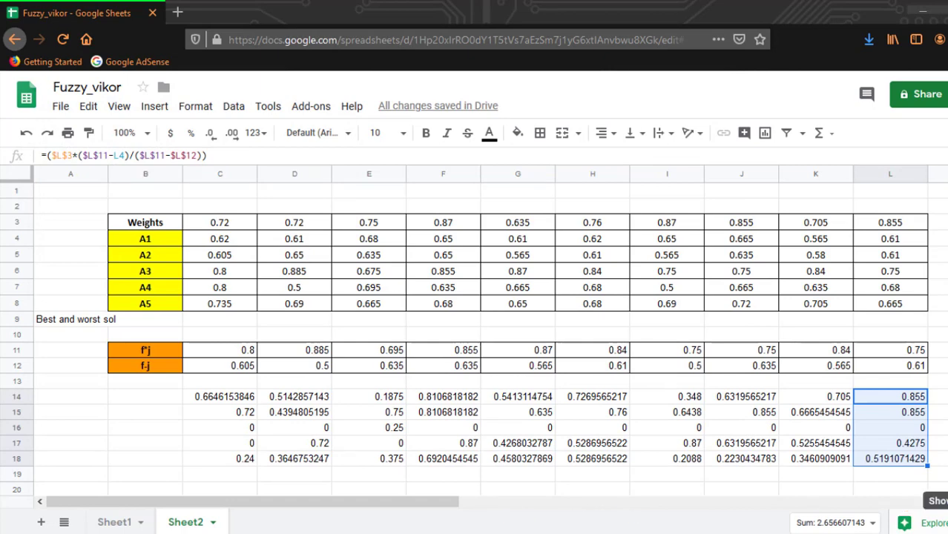
pyautogui.moveTo(458, 515)
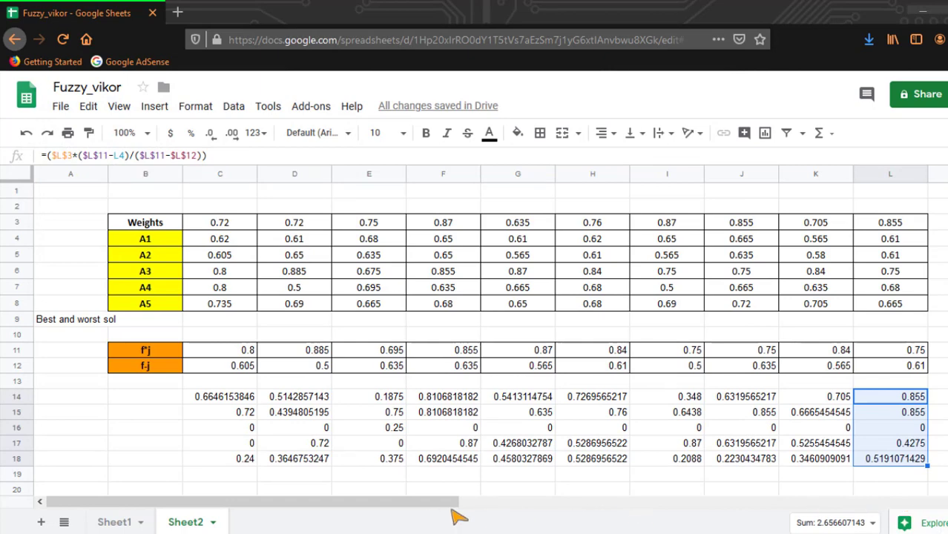
# Add S, R and Q headers in N13:P13 right of the distance table.
pyautogui.hscroll(3)
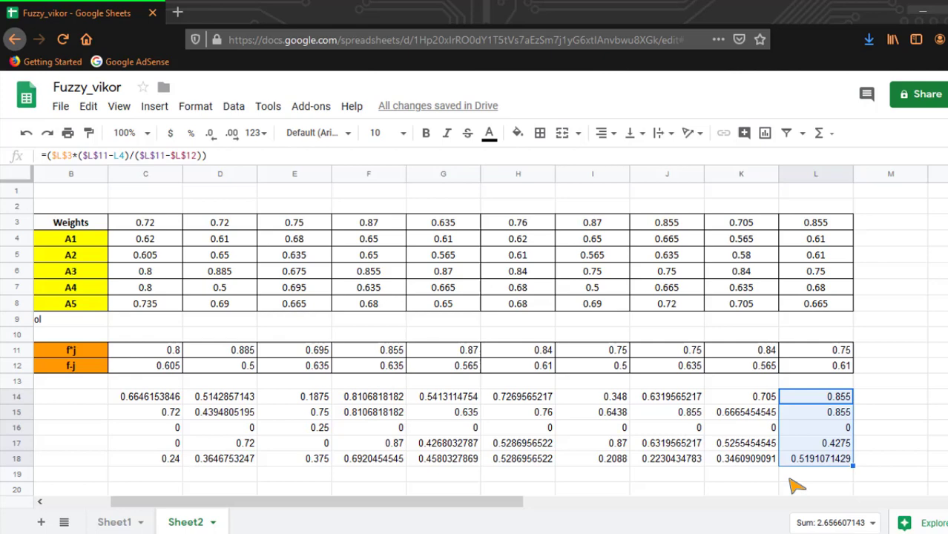
pyautogui.hscroll(3)
pyautogui.write('S')
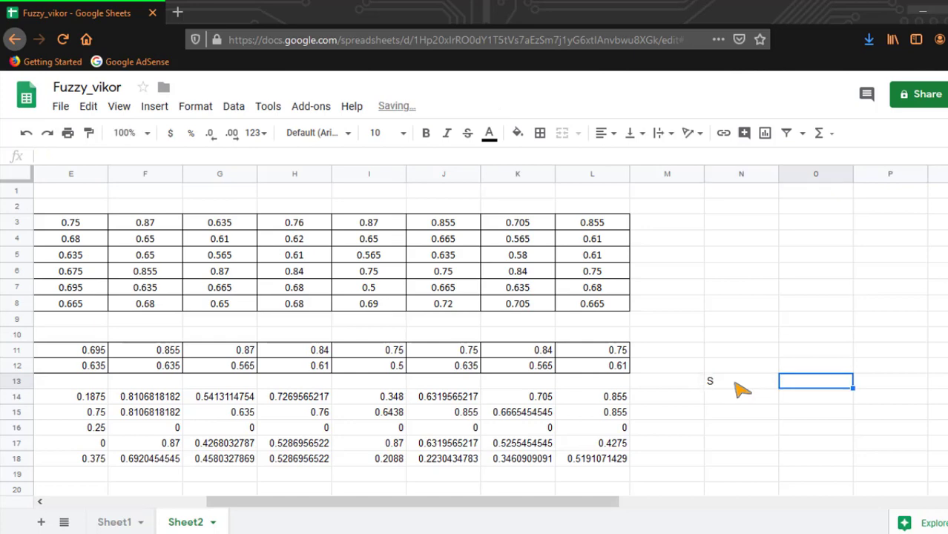
pyautogui.write('R')
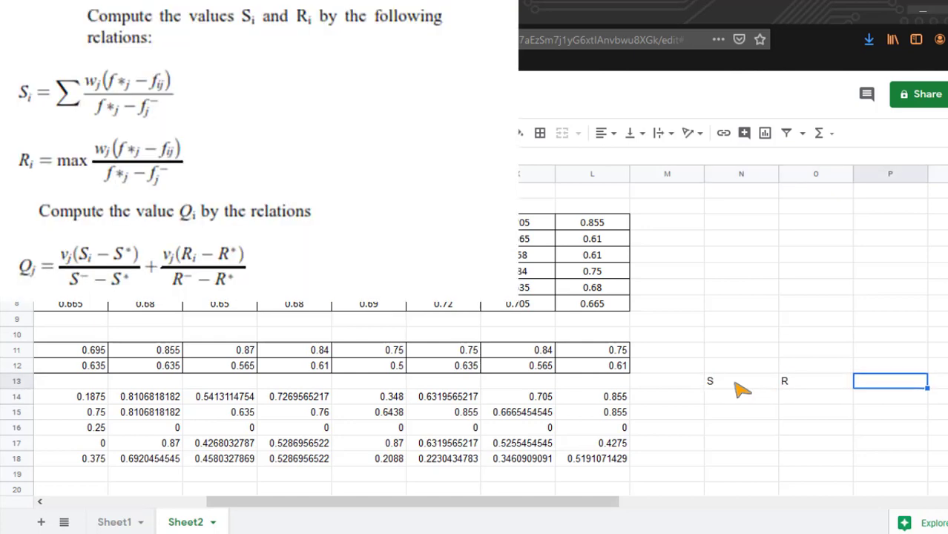
pyautogui.click(815, 396)
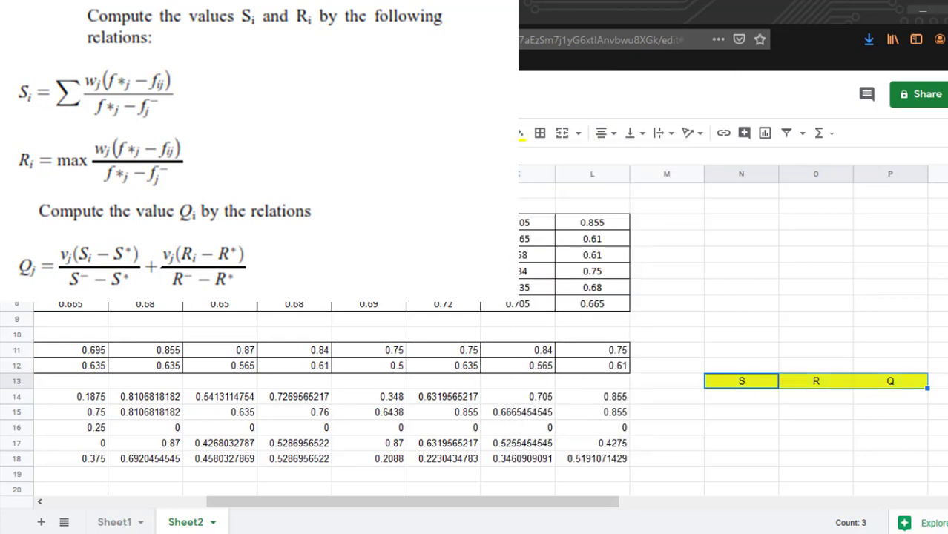
# Enter =SUM(C14:L14) in N14 and fill it down to N18.
pyautogui.click(740, 395)
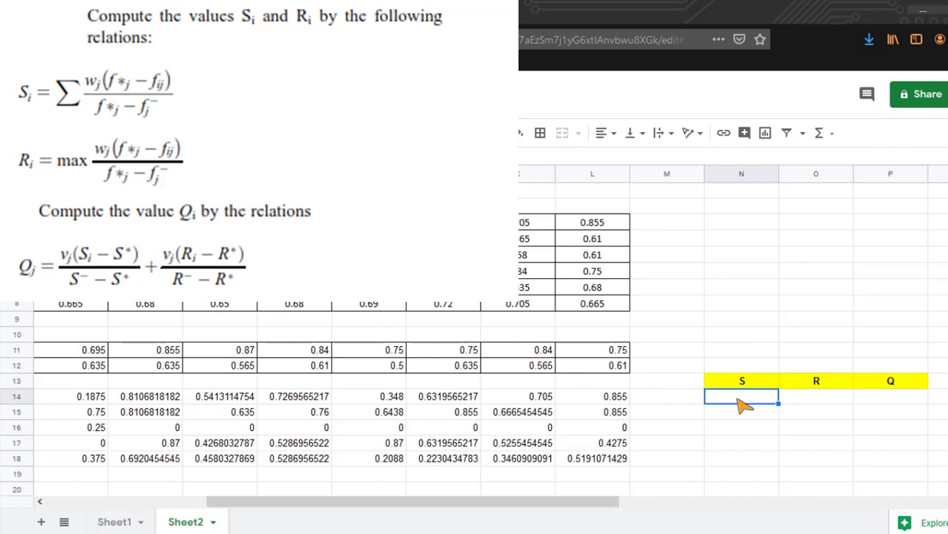
pyautogui.write('=')
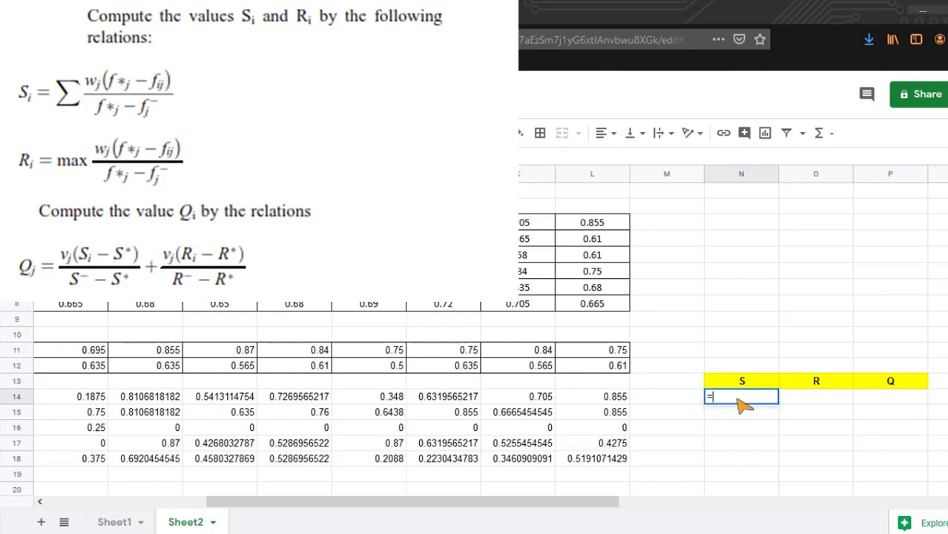
pyautogui.write('sum')
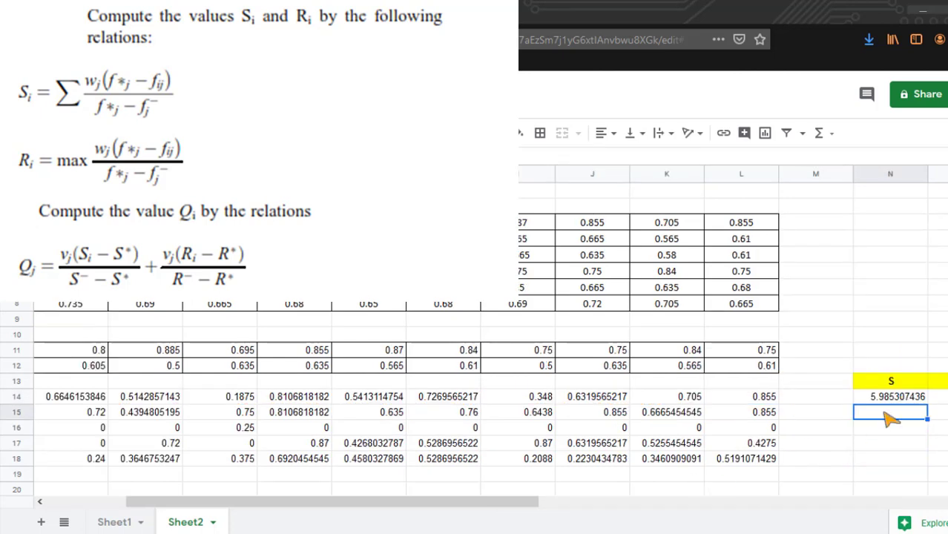
pyautogui.click(889, 396)
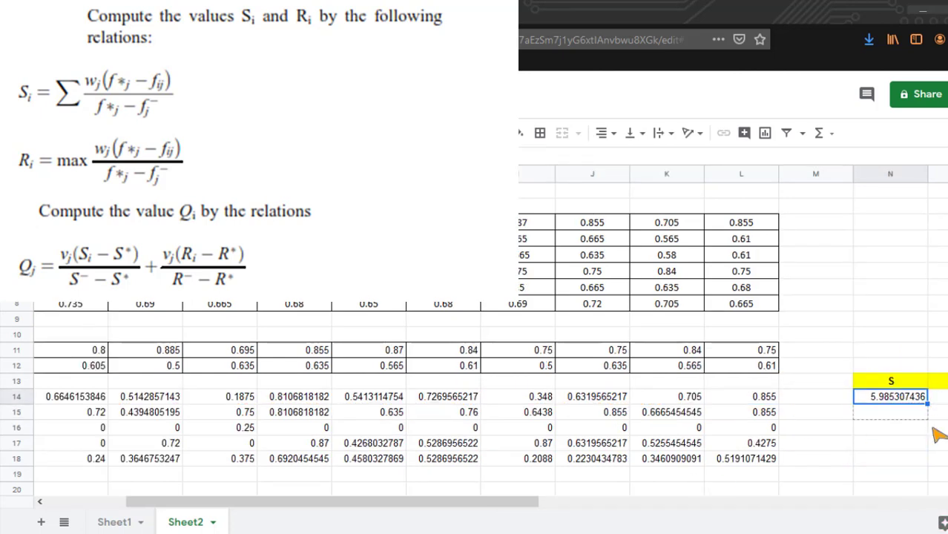
pyautogui.moveTo(889, 396); pyautogui.dragTo(889, 458)
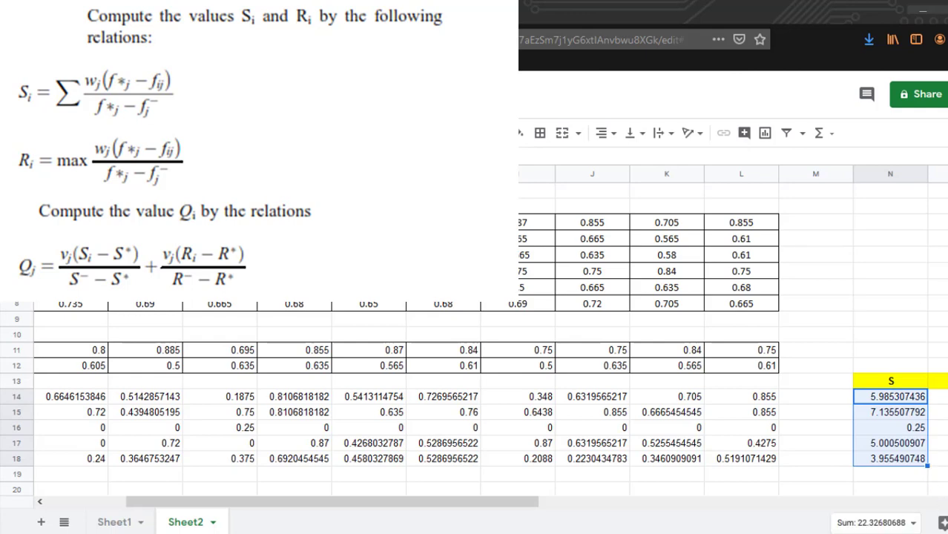
pyautogui.hscroll(3)
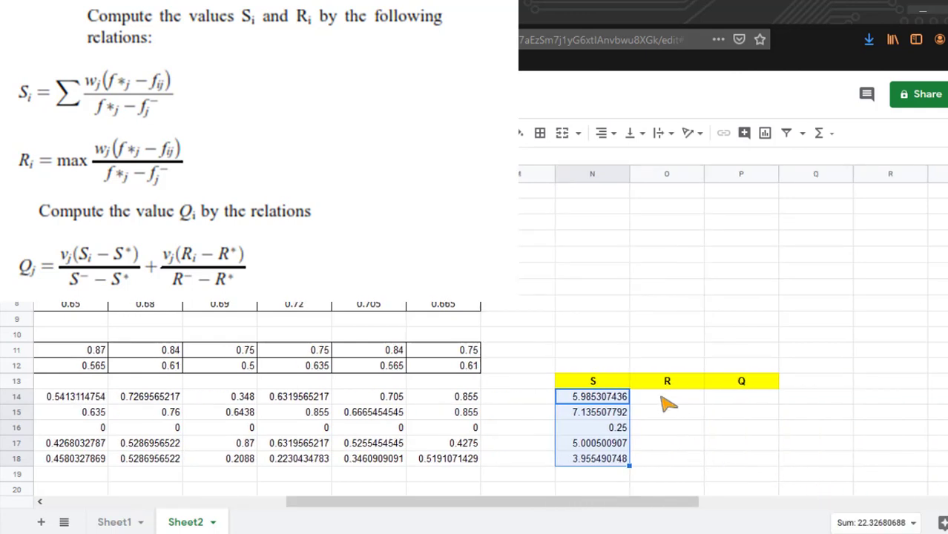
# Enter =MAX(C14:L14) in O14 via autocomplete for the R scores.
pyautogui.click(666, 396)
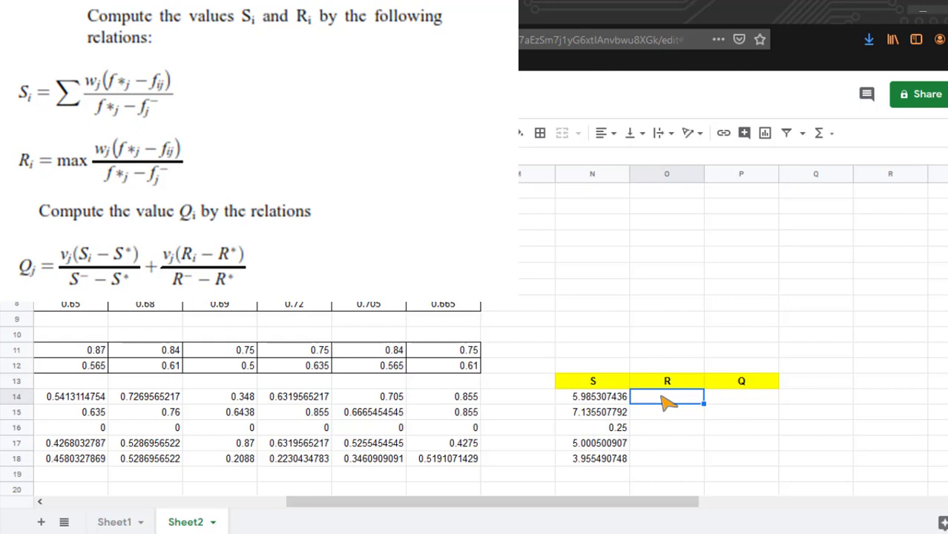
pyautogui.write('=ma')
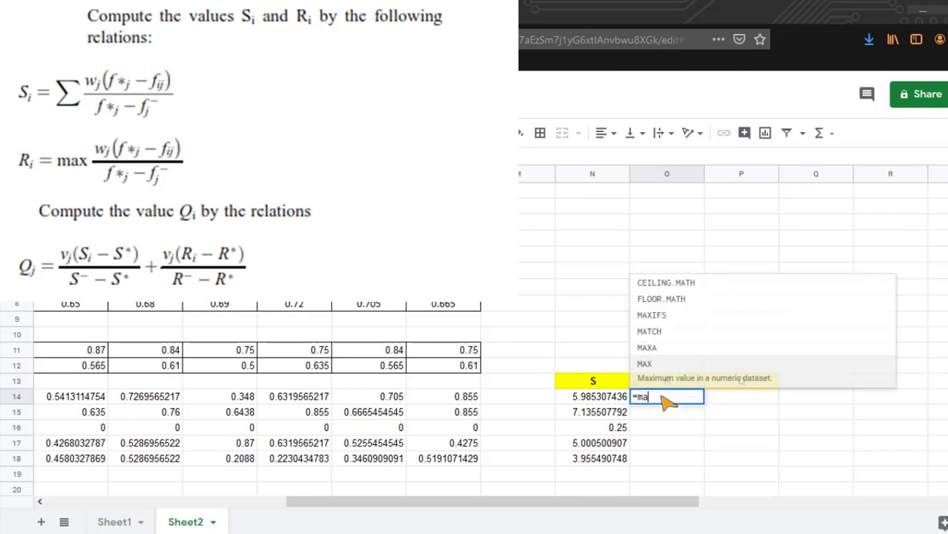
pyautogui.click(644, 363)
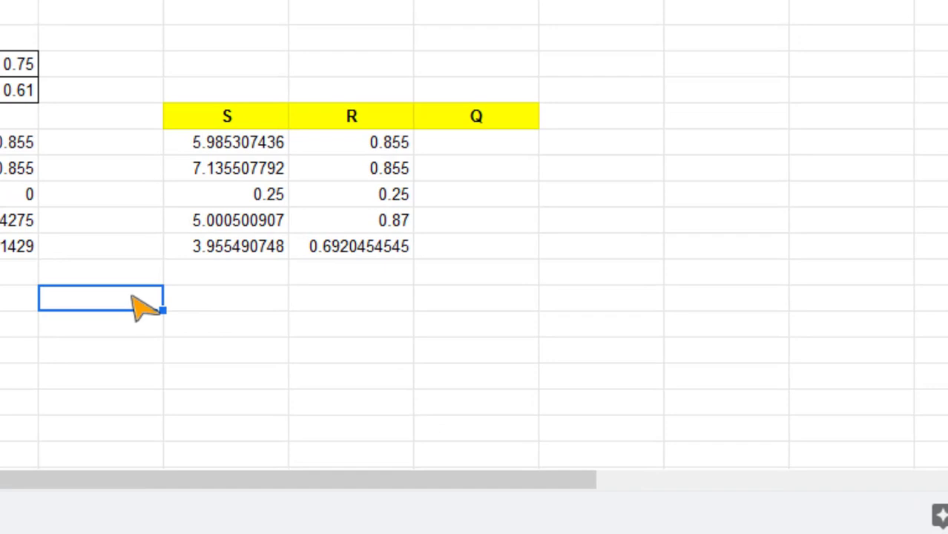
# Type the S*, S- and R* labels below the scores.
pyautogui.write('S')
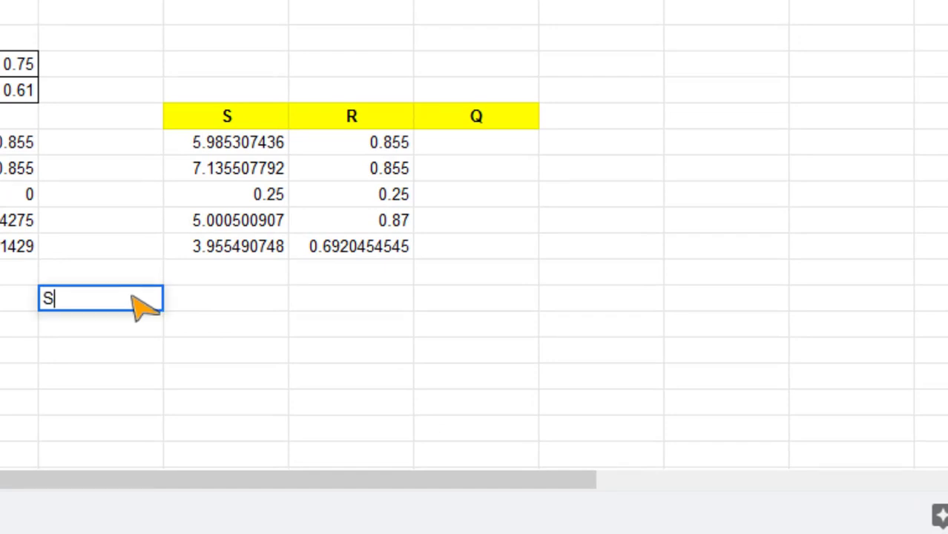
pyautogui.write('*')
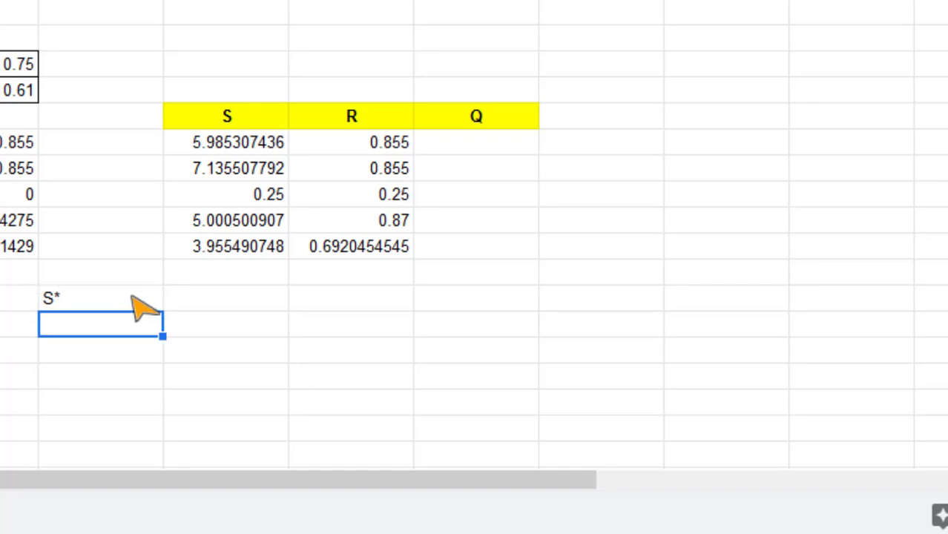
pyautogui.write('S-')
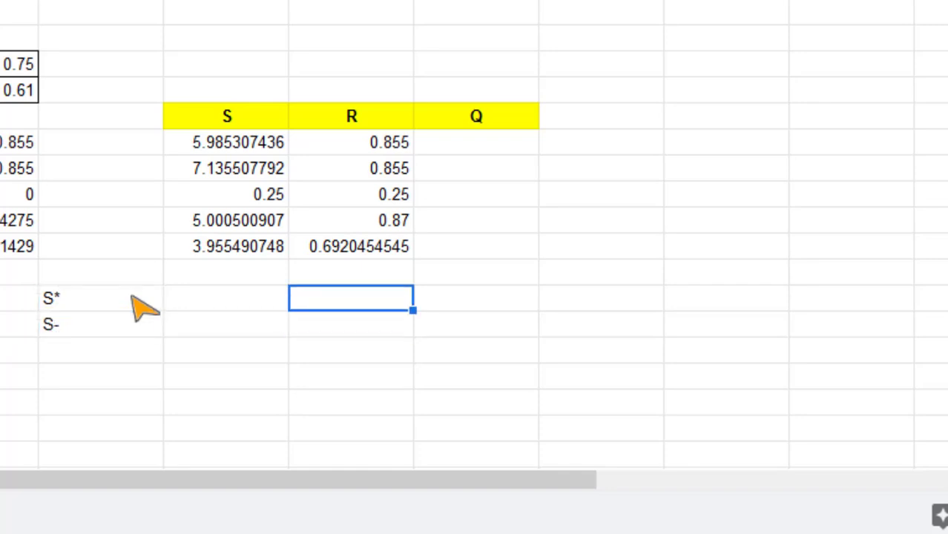
pyautogui.write('R*')
pyautogui.click(350, 323)
pyautogui.write('R-')
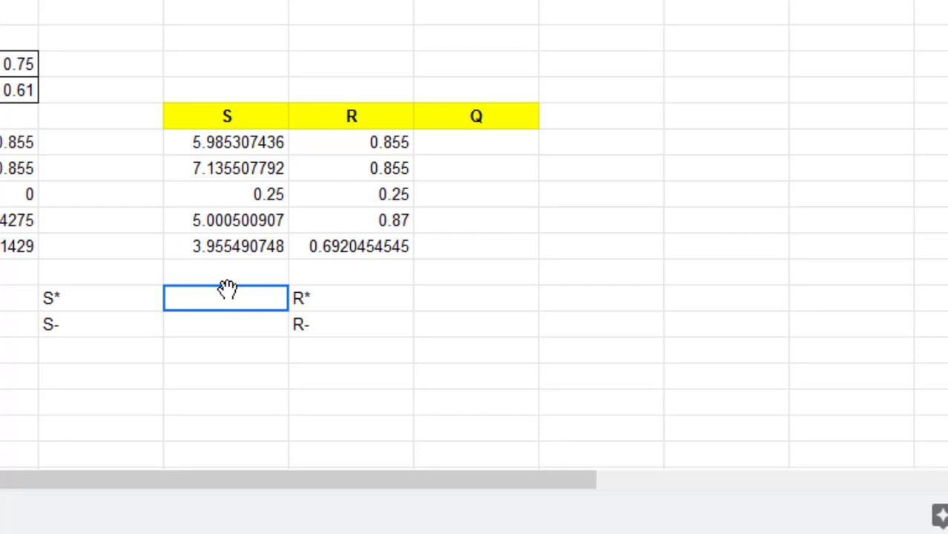
# Set S* to the minimum of N14:N18 and S- to =max(N14:N18), 7.135507792.
pyautogui.write('=m')
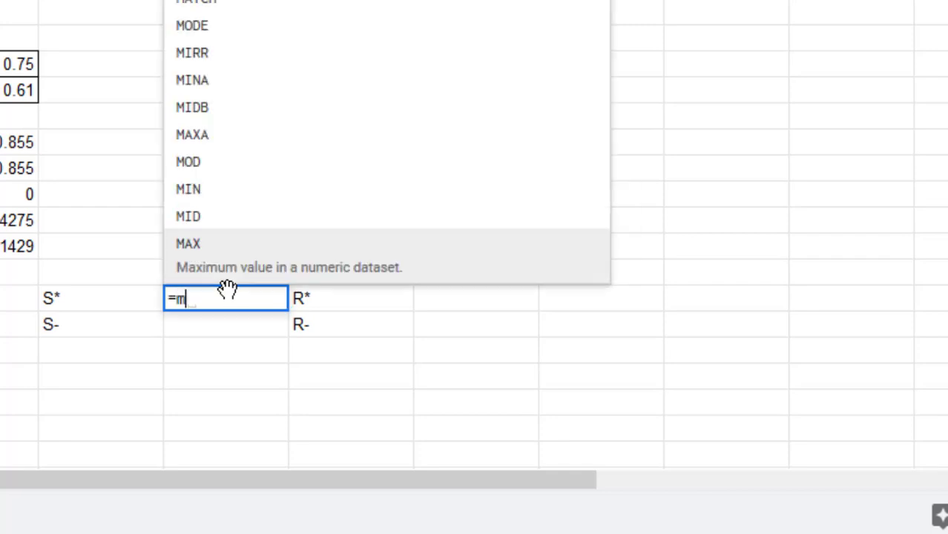
pyautogui.write('in(')
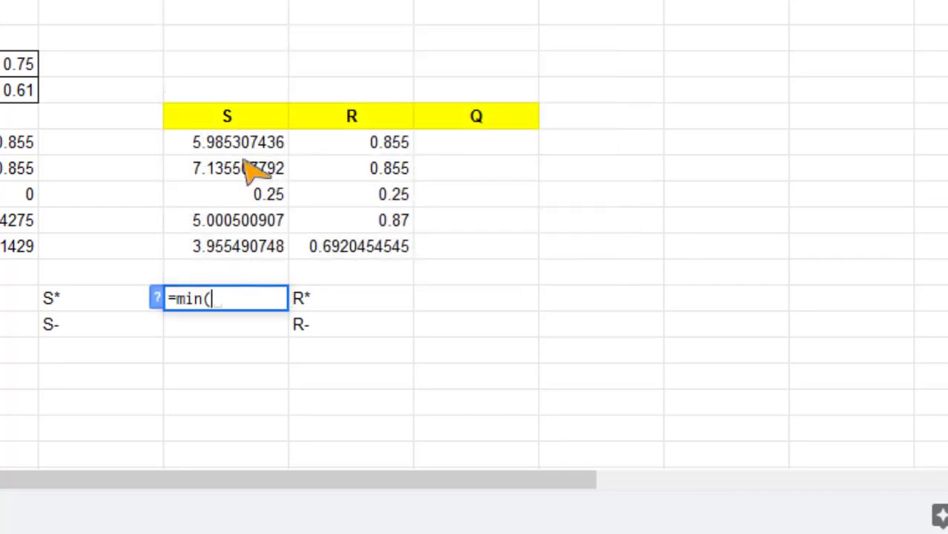
pyautogui.moveTo(227, 142); pyautogui.dragTo(227, 246)
pyautogui.write('=')
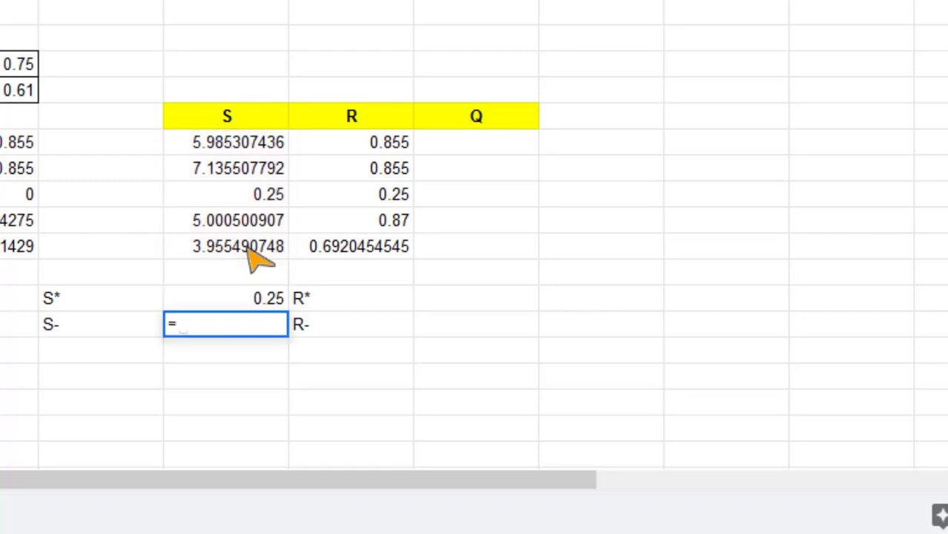
pyautogui.write('max(')
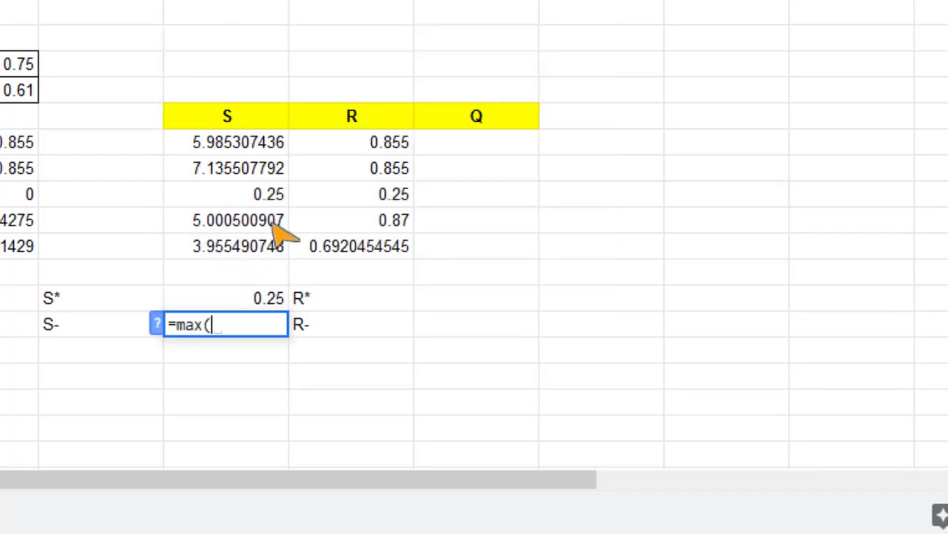
pyautogui.moveTo(227, 142); pyautogui.dragTo(227, 246)
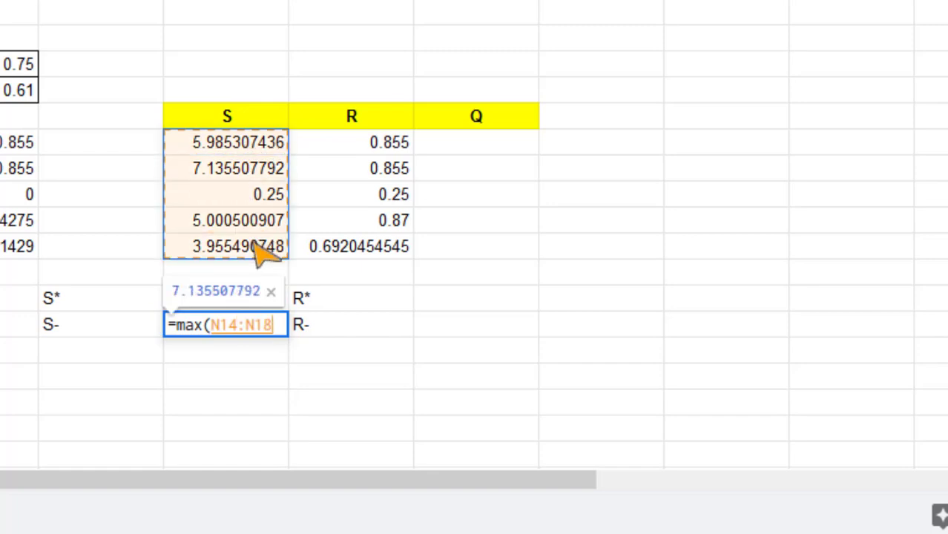
pyautogui.press('enter')
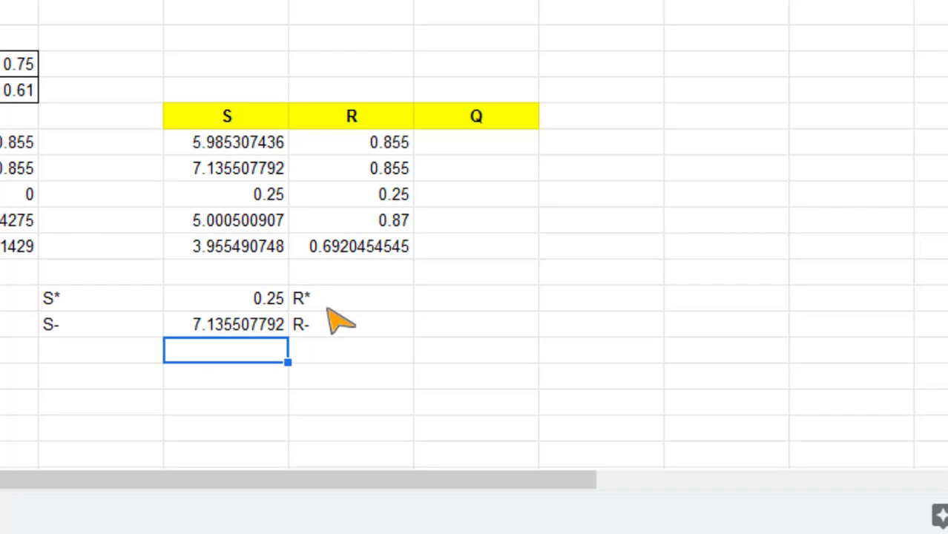
pyautogui.moveTo(467, 315)
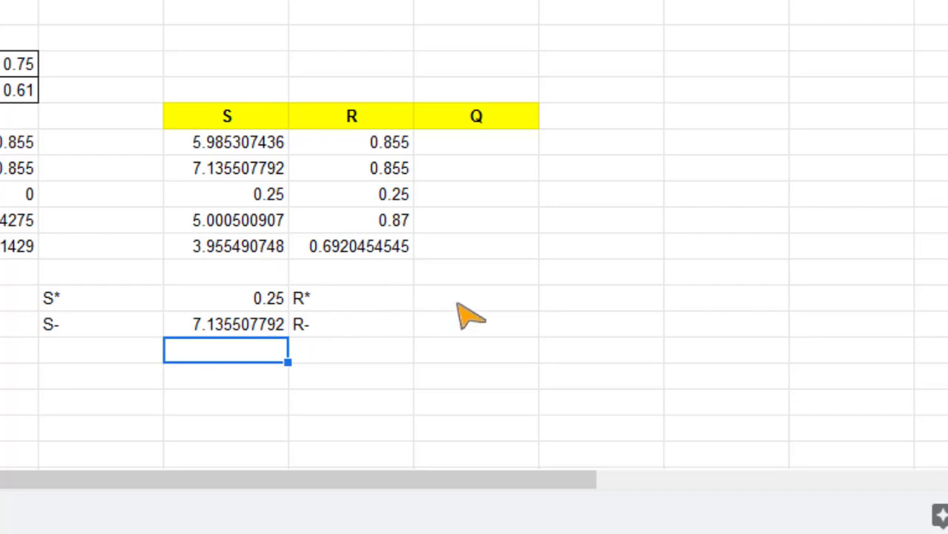
# Set R* to =min(O14:O18) (0.25) and R- to =max(O14:O18) (0.87).
pyautogui.click(351, 297)
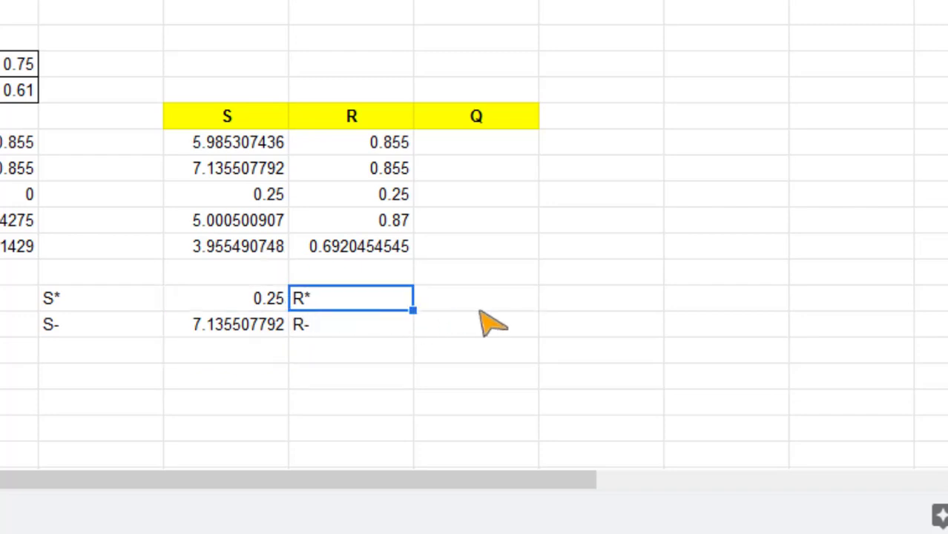
pyautogui.write('=min(')
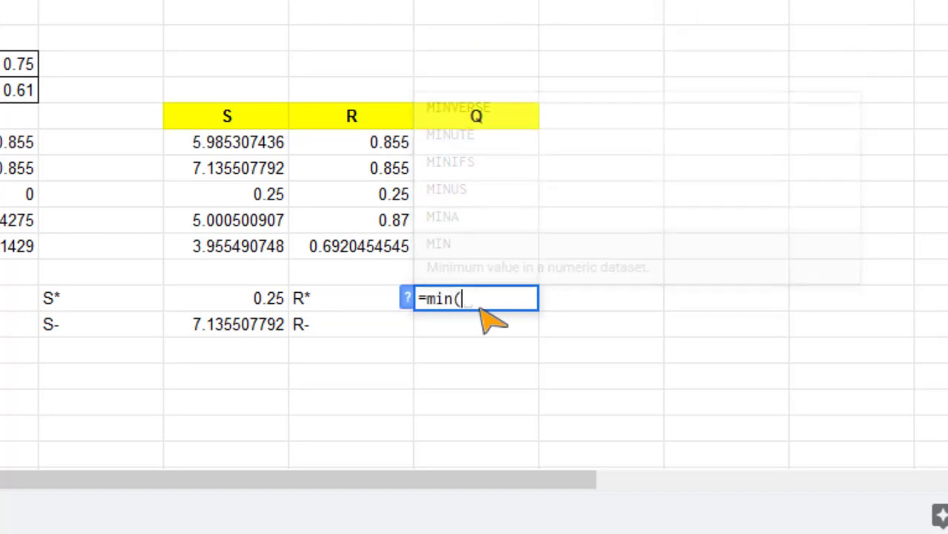
pyautogui.click(352, 142)
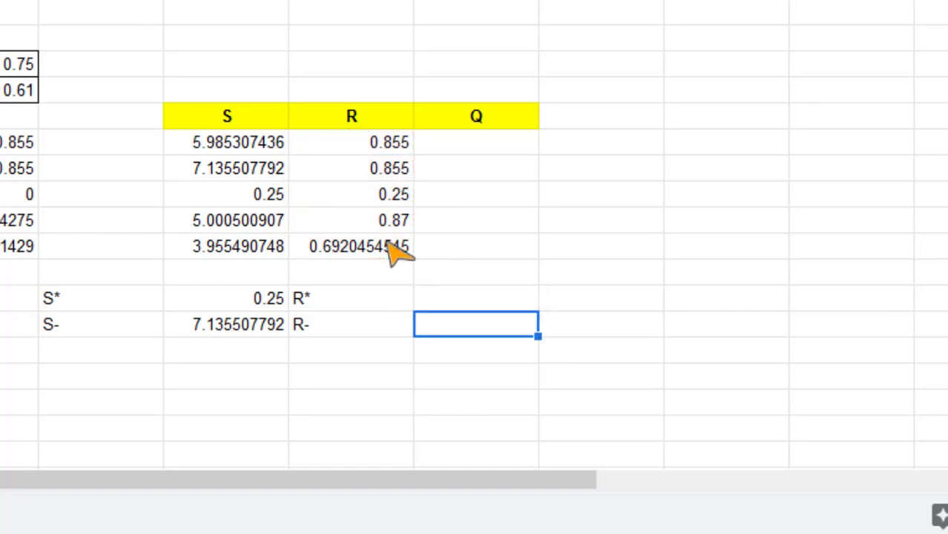
pyautogui.write('=max')
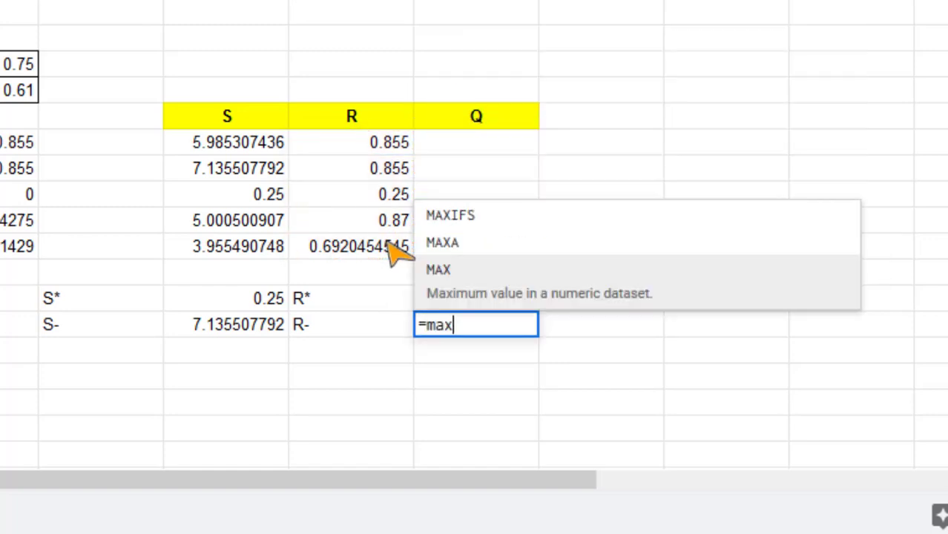
pyautogui.moveTo(351, 142); pyautogui.dragTo(351, 246)
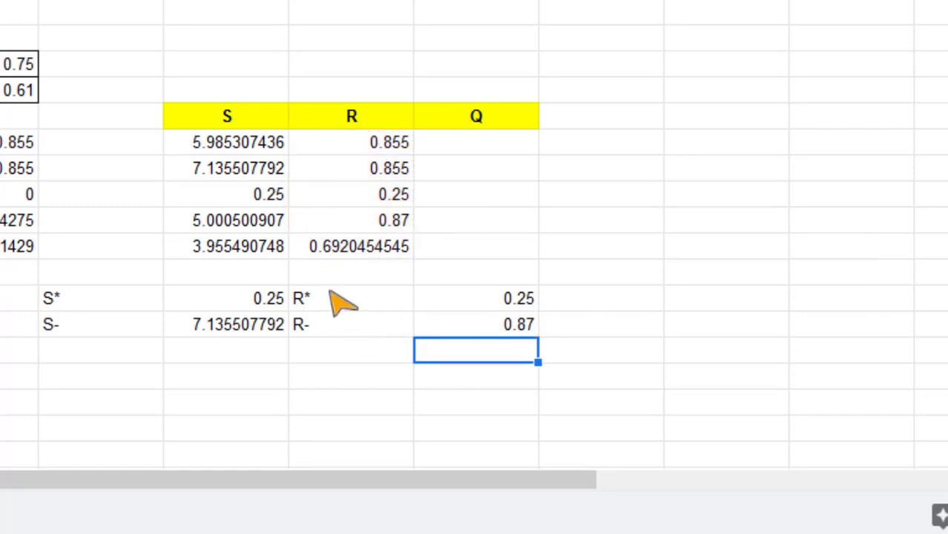
# Center and bold the S* and S- labels in M20:M21.
pyautogui.moveTo(350, 297); pyautogui.dragTo(351, 324)
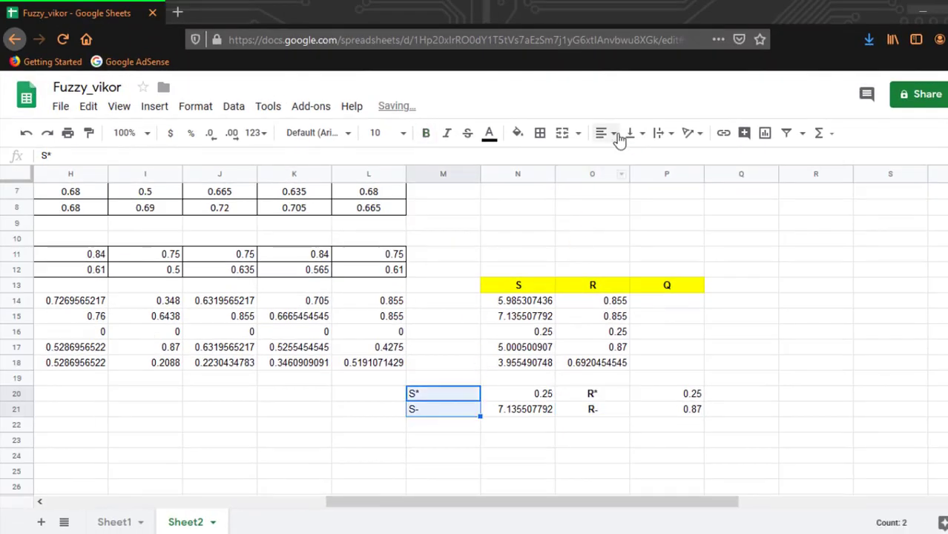
pyautogui.click(426, 133)
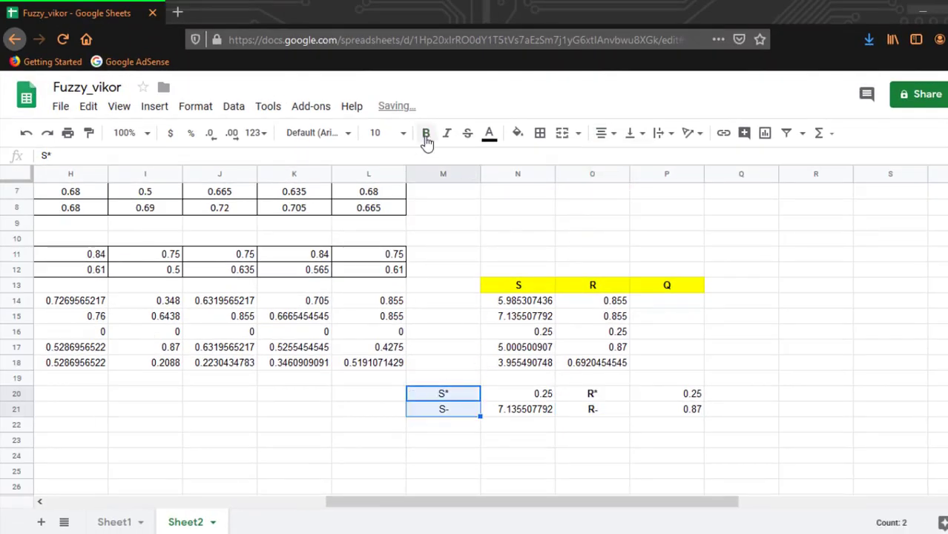
pyautogui.click(740, 423)
pyautogui.write('=(0.5*')
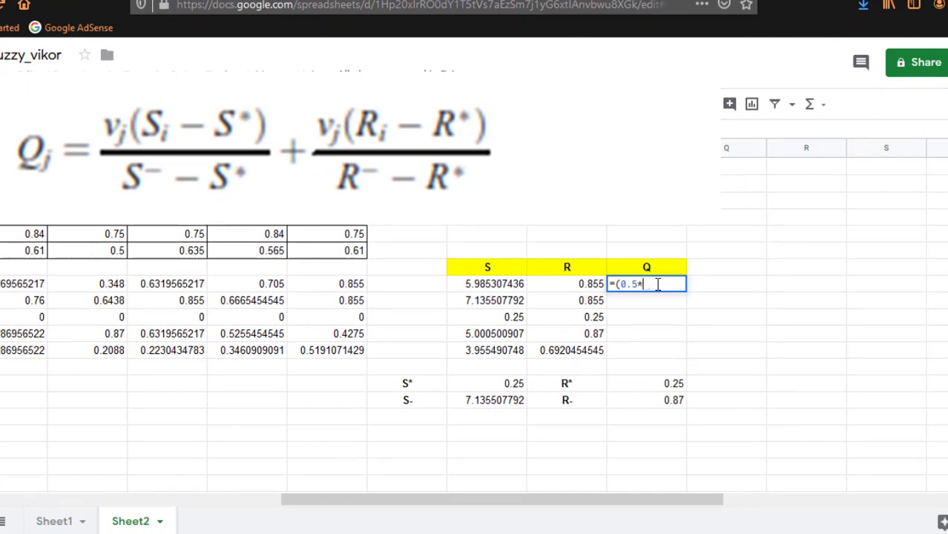
# Enter =(0.5*(N14-N20)/(N21-N20))+(0.5*(O14-P20)/(P21-P20)) in P14 for A1's Q score.
pyautogui.write('(N14')
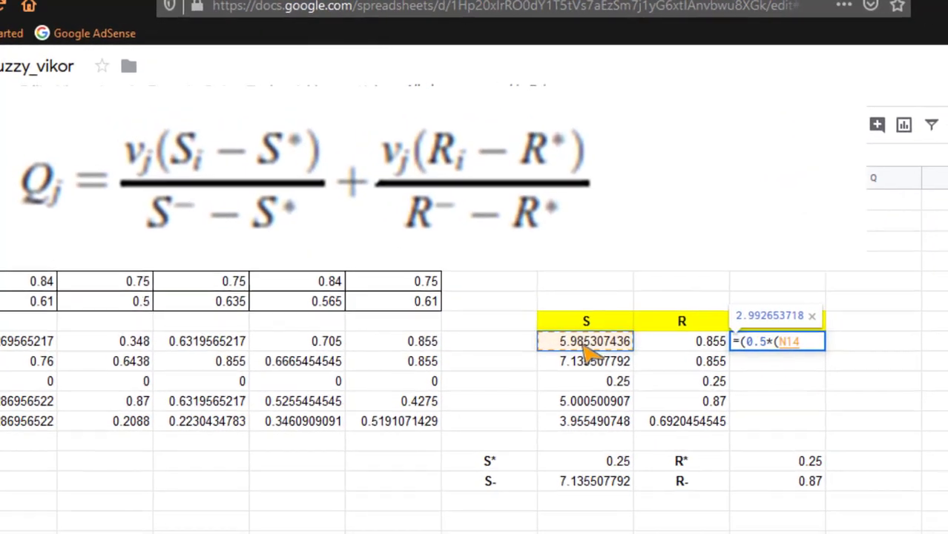
pyautogui.write('-')
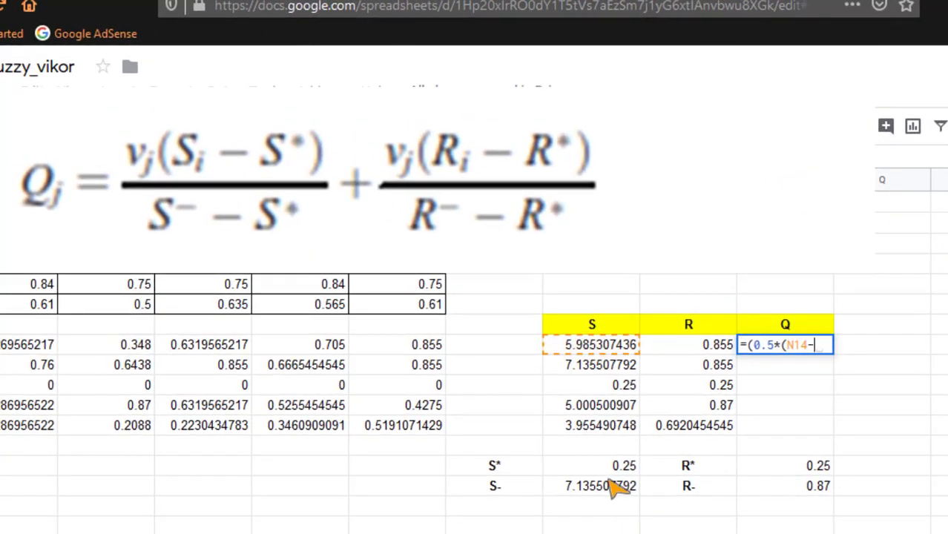
pyautogui.click(591, 465)
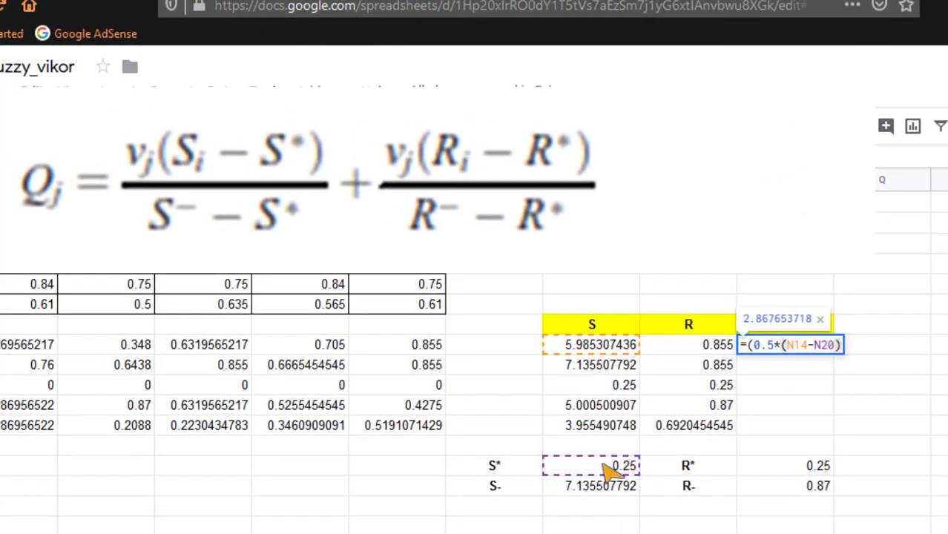
pyautogui.write('/(')
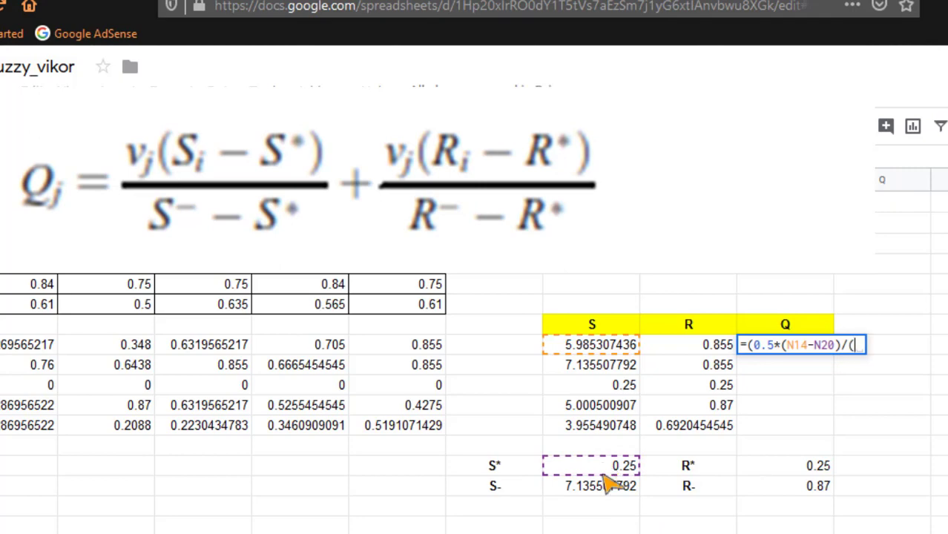
pyautogui.click(591, 485)
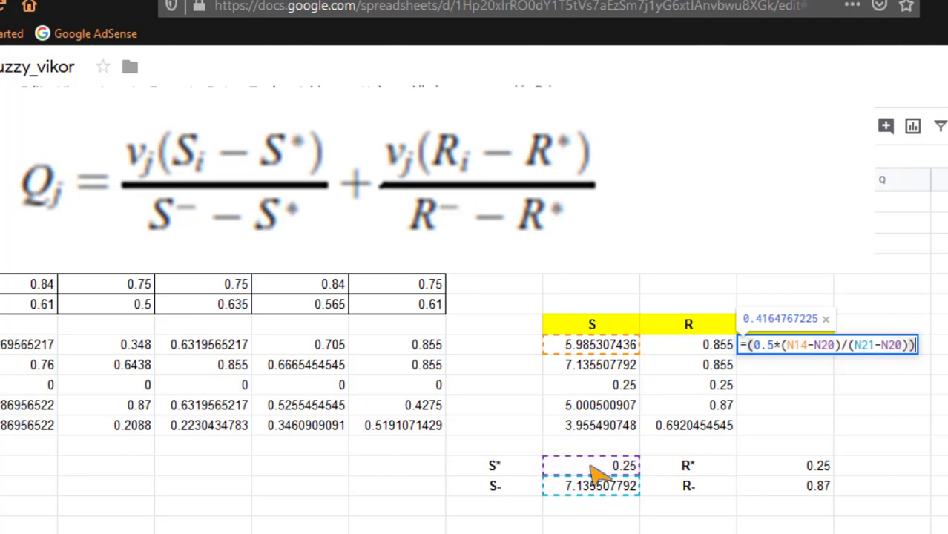
pyautogui.write('+(0.5*(')
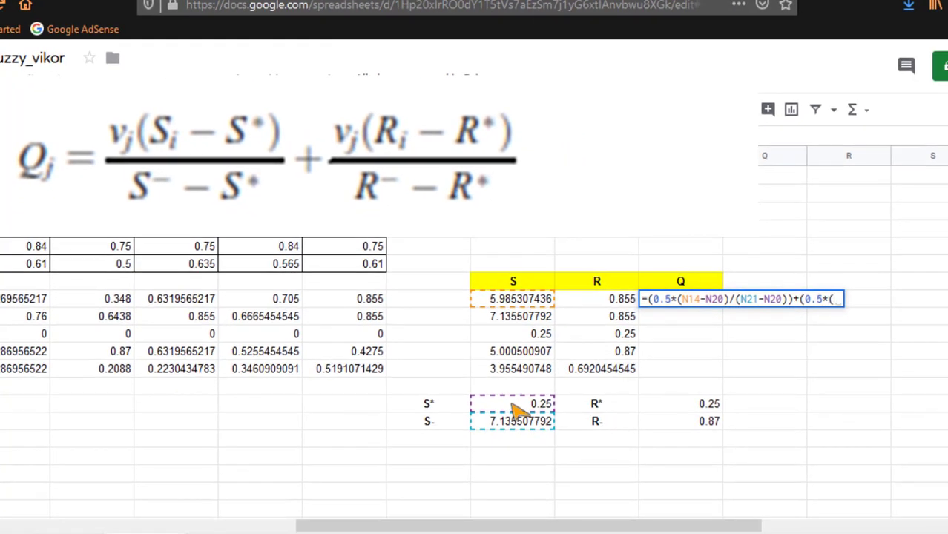
pyautogui.click(597, 298)
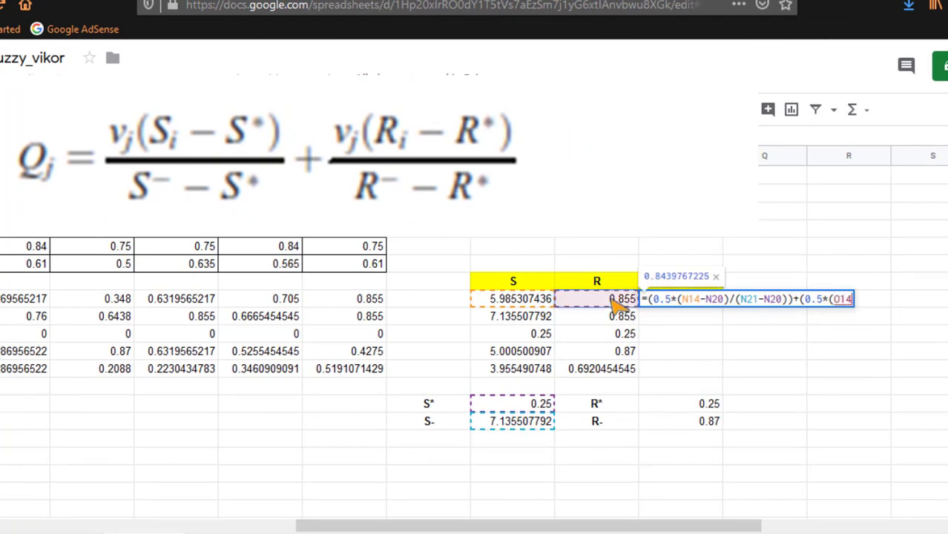
pyautogui.write('-')
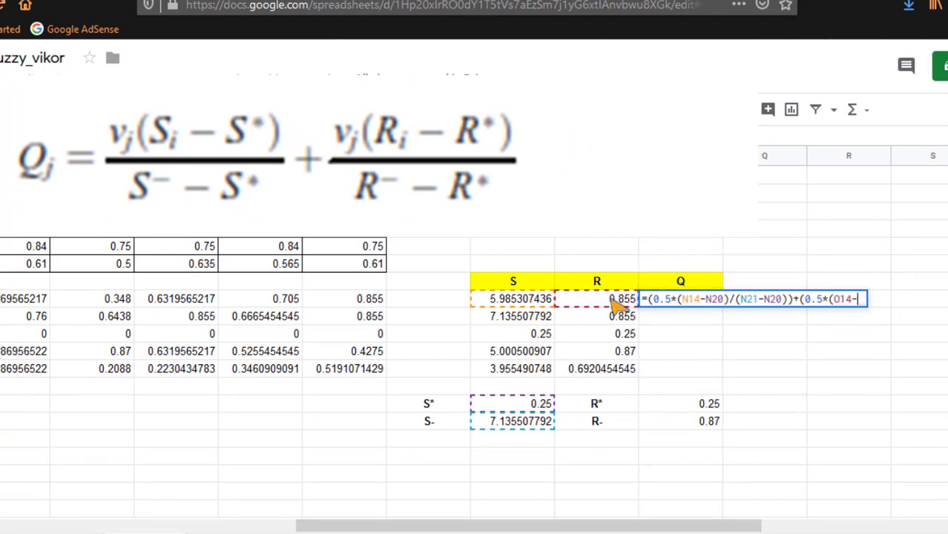
pyautogui.moveTo(712, 412)
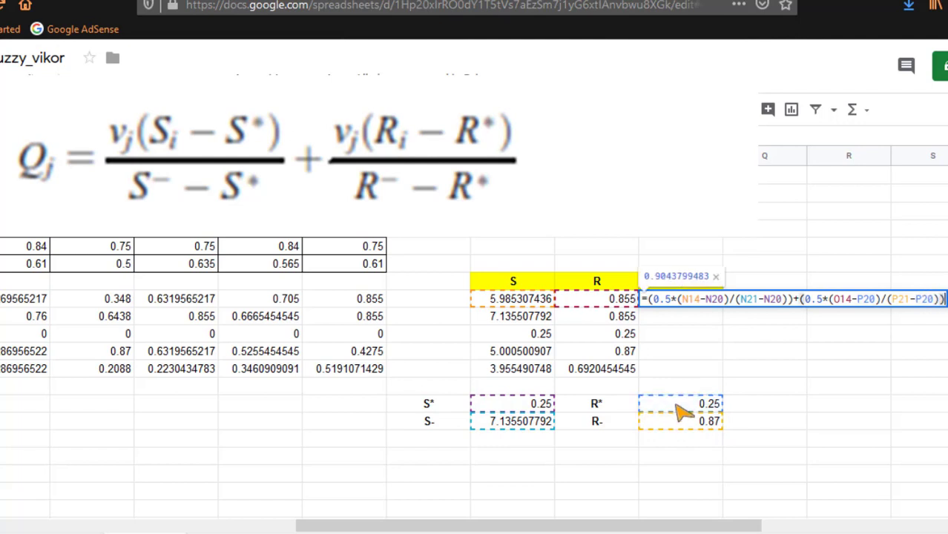
pyautogui.press('enter')
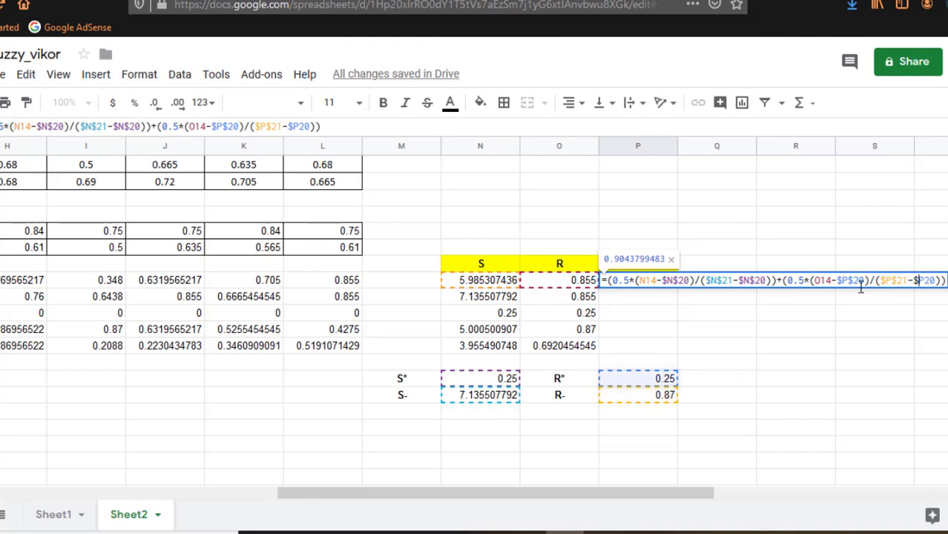
# Lock the N20, N21, P20, P21 references and fill Q down to P18.
pyautogui.press('enter')
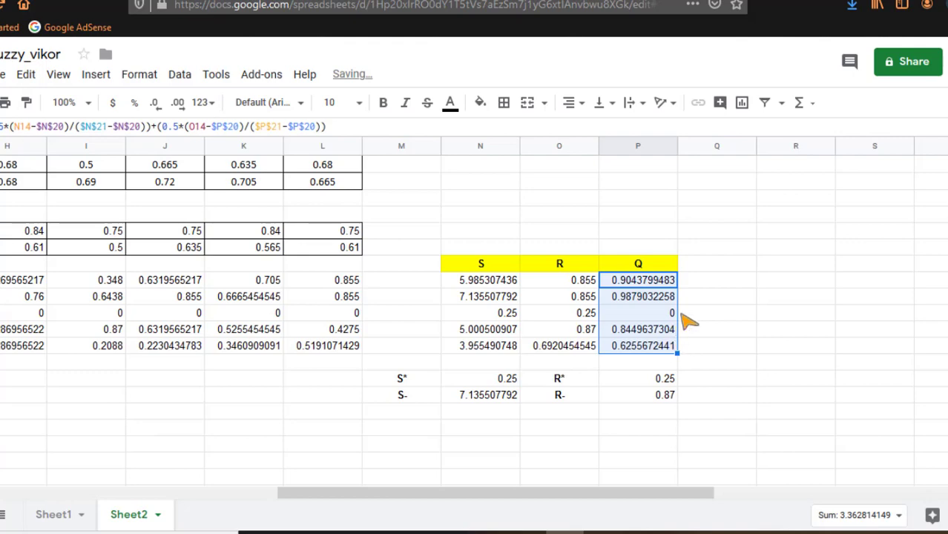
pyautogui.click(716, 263)
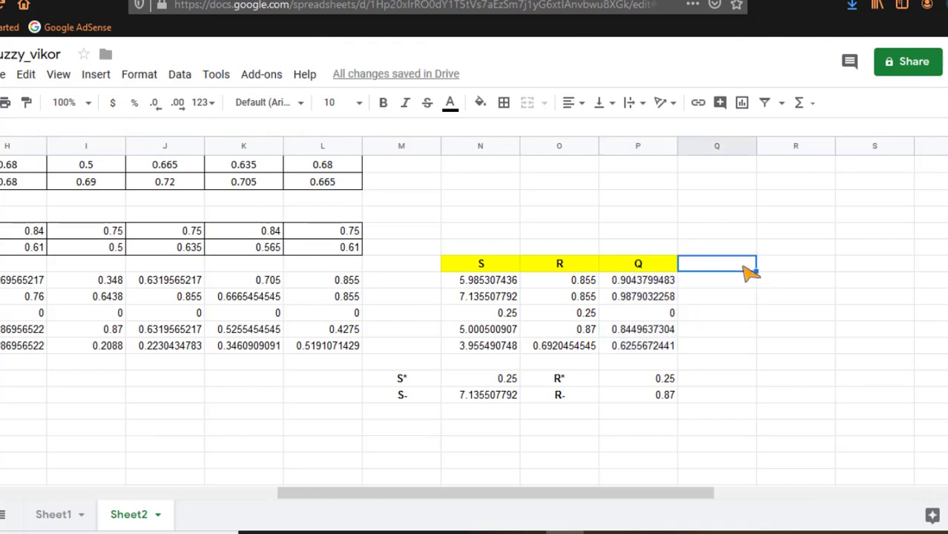
# Title column Q 'Rank', ranking A3 as 1 and A5 as 2.
pyautogui.write('Rank')
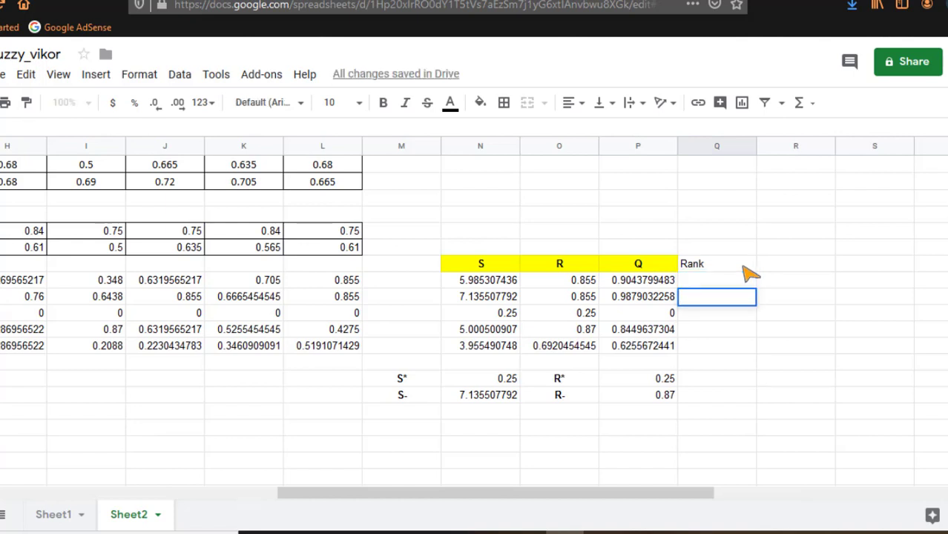
pyautogui.write('1')
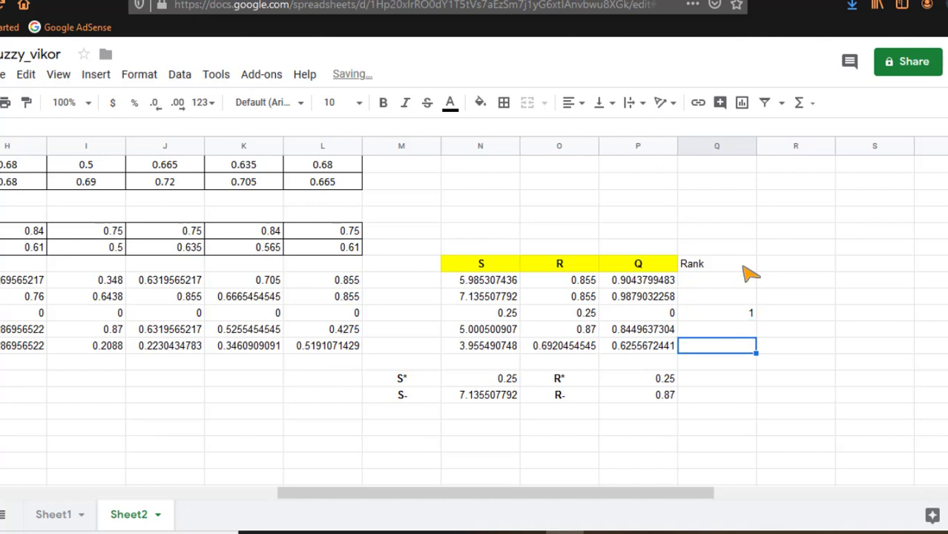
pyautogui.write('2')
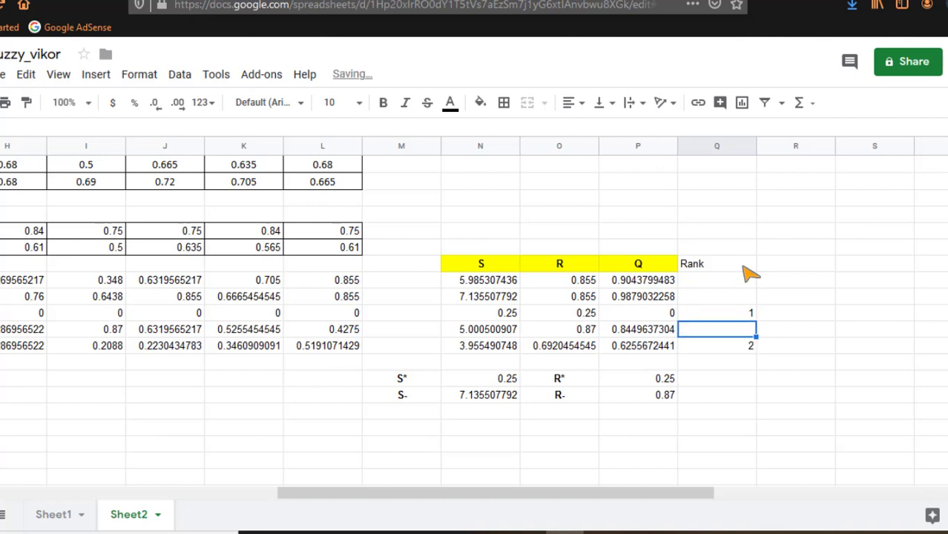